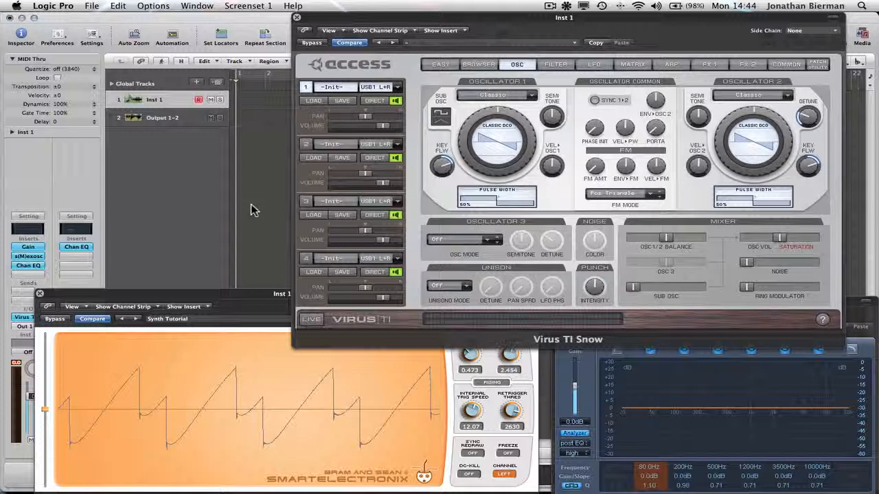
pyautogui.moveTo(265, 302)
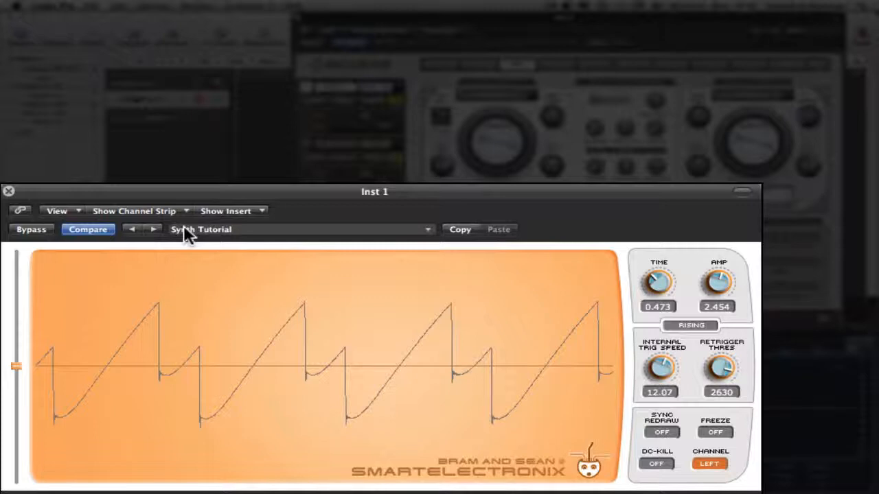
pyautogui.moveTo(408, 251)
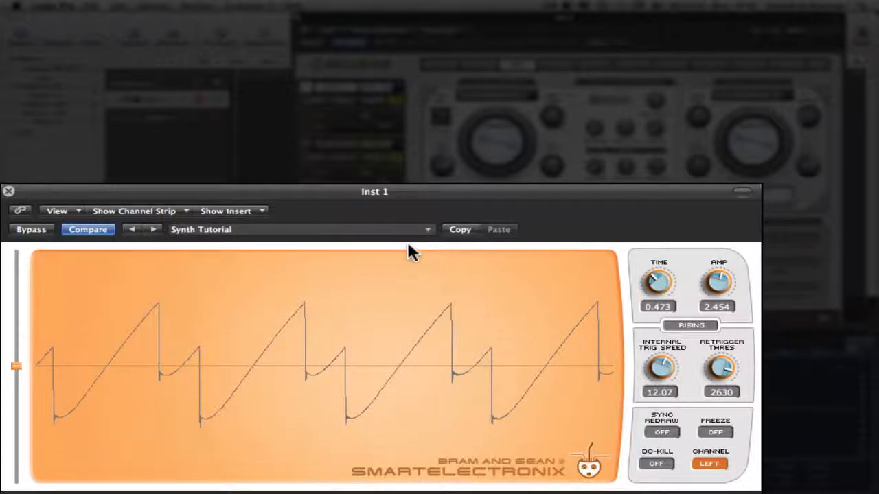
pyautogui.moveTo(326, 170)
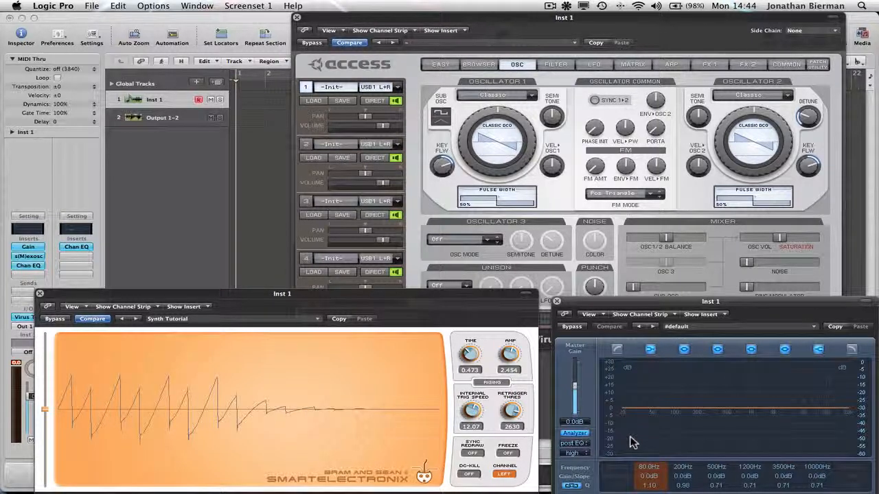
pyautogui.moveTo(632, 376)
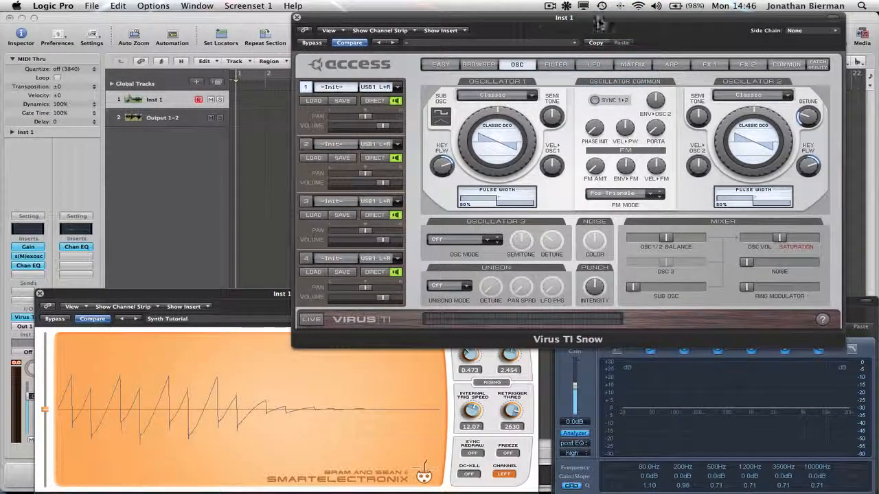
pyautogui.moveTo(605, 22)
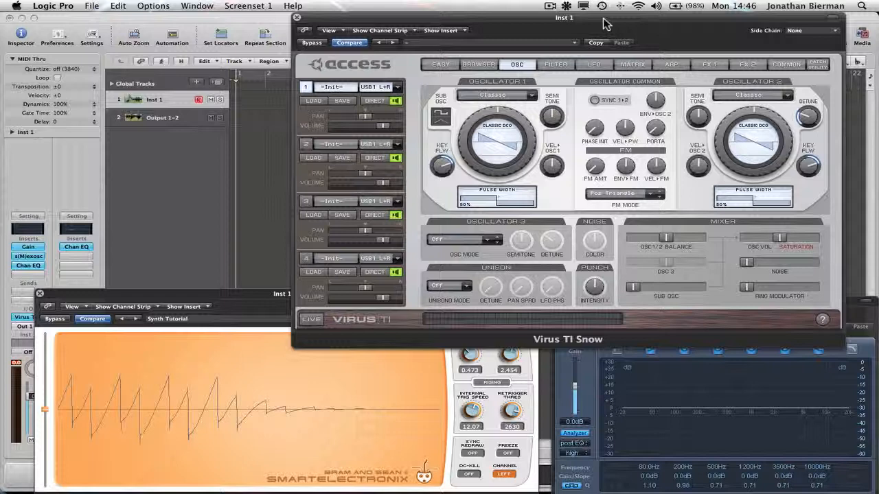
pyautogui.moveTo(603, 63)
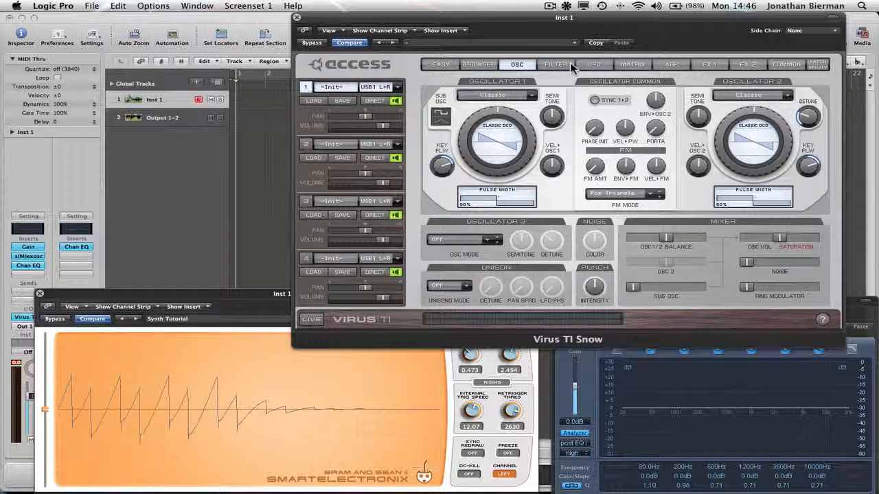
pyautogui.moveTo(604, 32)
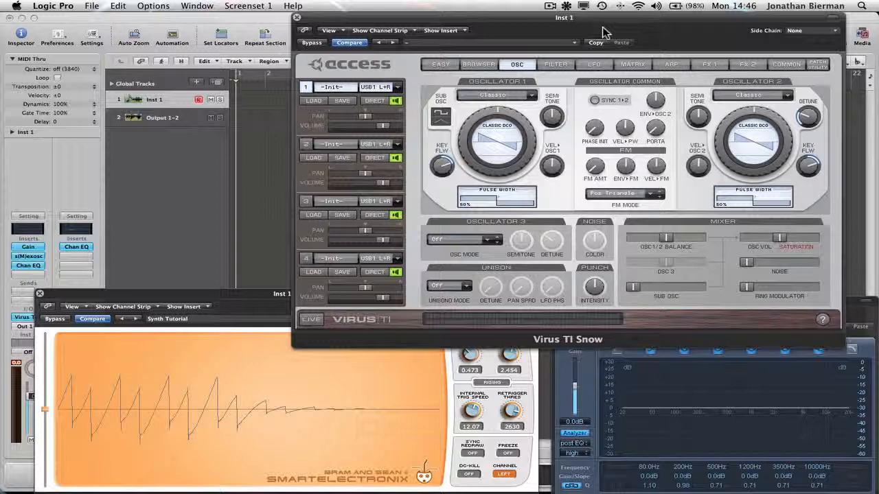
pyautogui.moveTo(539, 69)
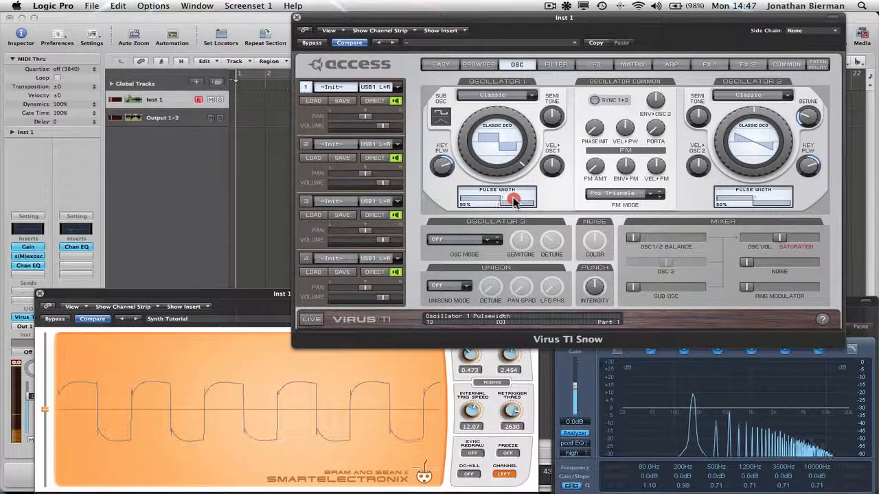
# Sweep oscillator 1's pulse width toward 91% for a thin pulse, then return it to 50%
pyautogui.moveTo(514, 199); pyautogui.dragTo(556, 198)
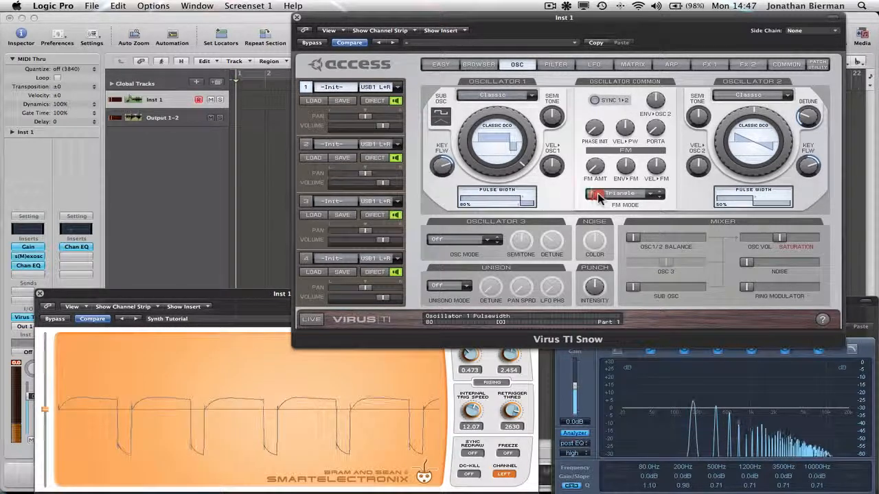
pyautogui.click(622, 192)
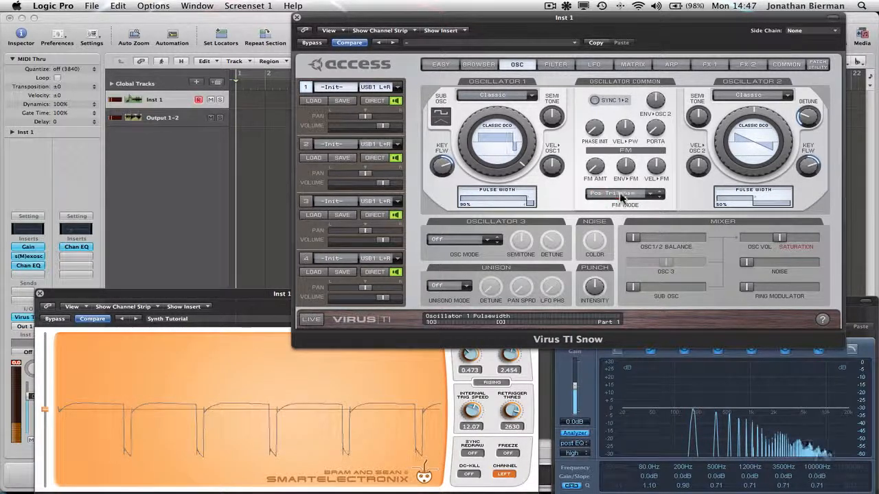
pyautogui.moveTo(498, 201); pyautogui.dragTo(528, 201)
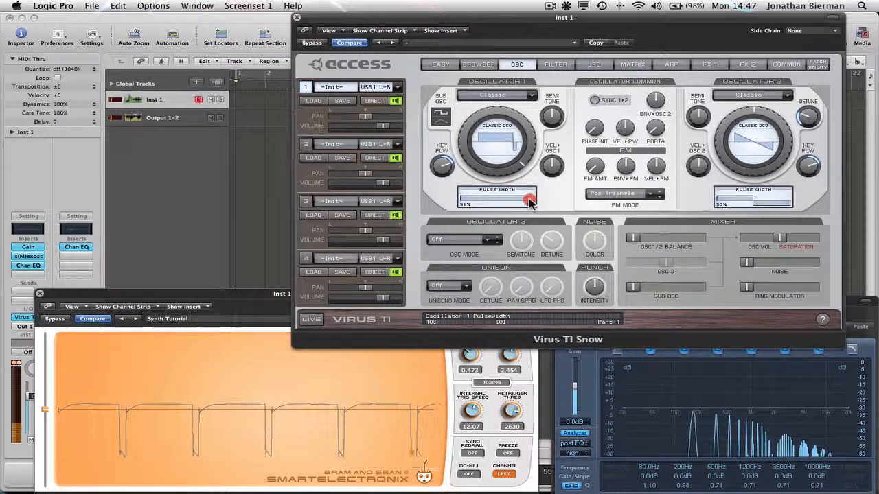
pyautogui.moveTo(522, 199); pyautogui.dragTo(532, 200)
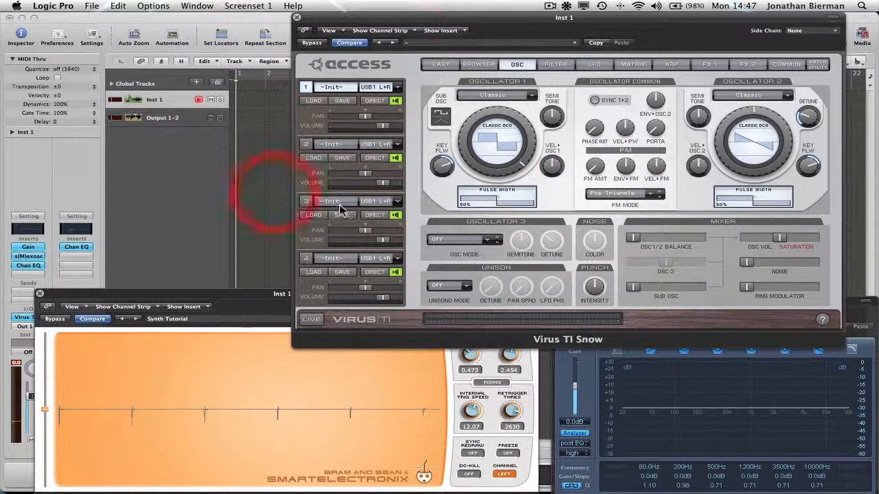
pyautogui.moveTo(493, 170)
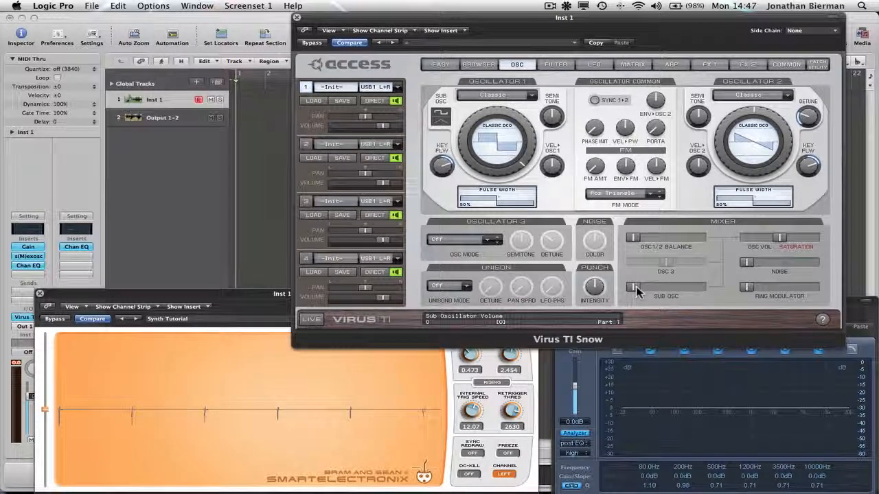
pyautogui.moveTo(583, 145)
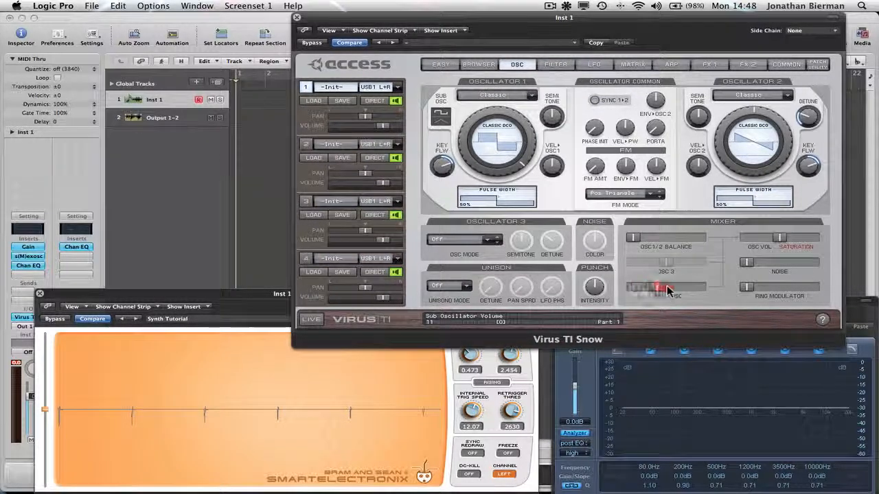
# Bring in the sub oscillator level, try the triangle shape, then settle on square
pyautogui.click(441, 117)
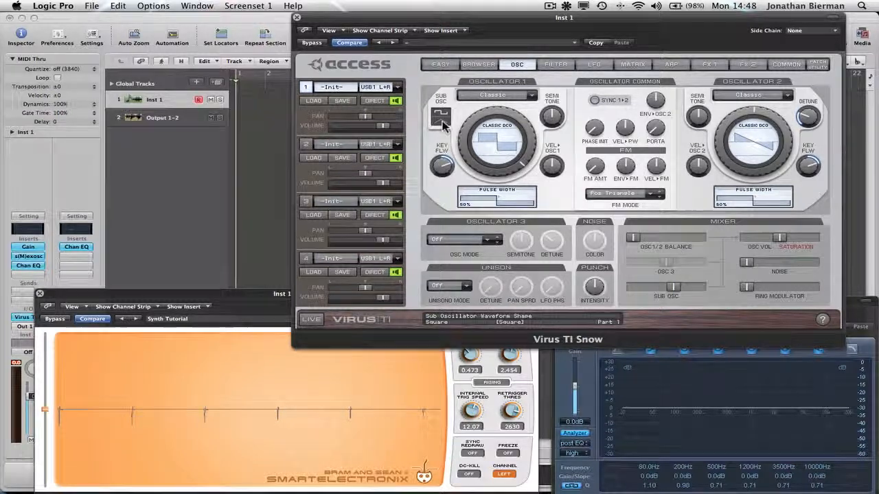
pyautogui.click(440, 116)
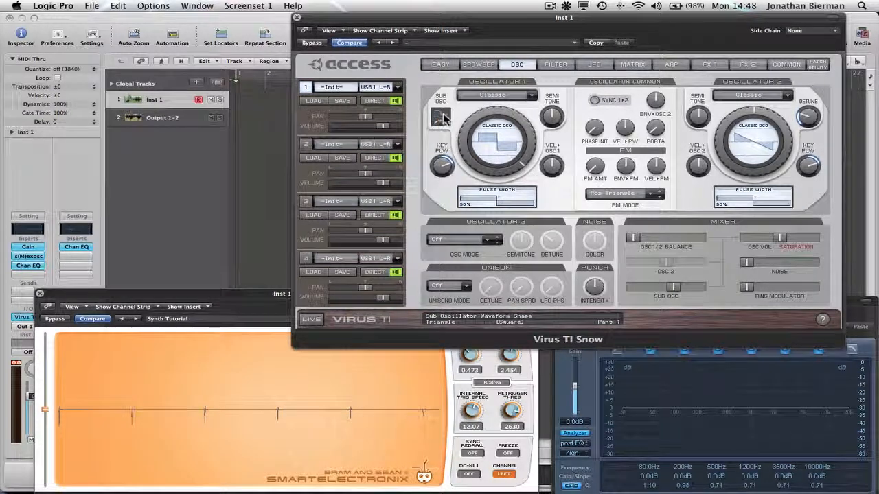
pyautogui.click(442, 120)
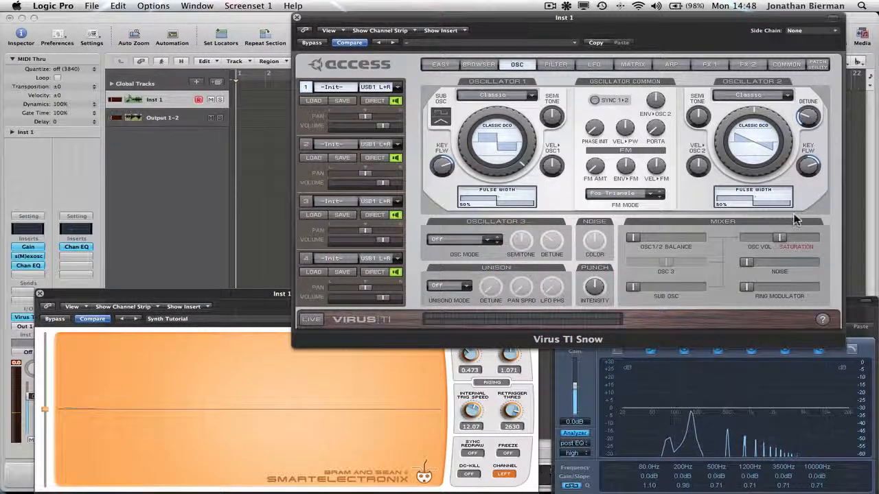
pyautogui.moveTo(521, 286)
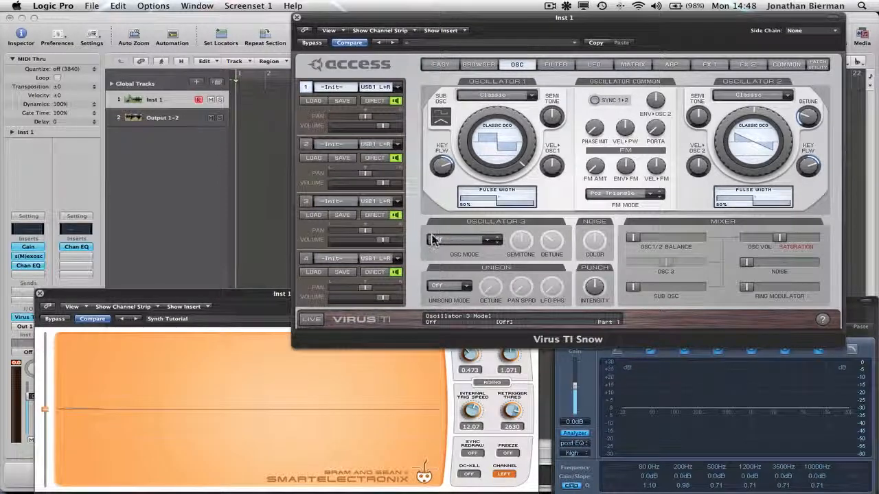
# Set oscillator 3's OSC mode to Wave 49
pyautogui.click(463, 239)
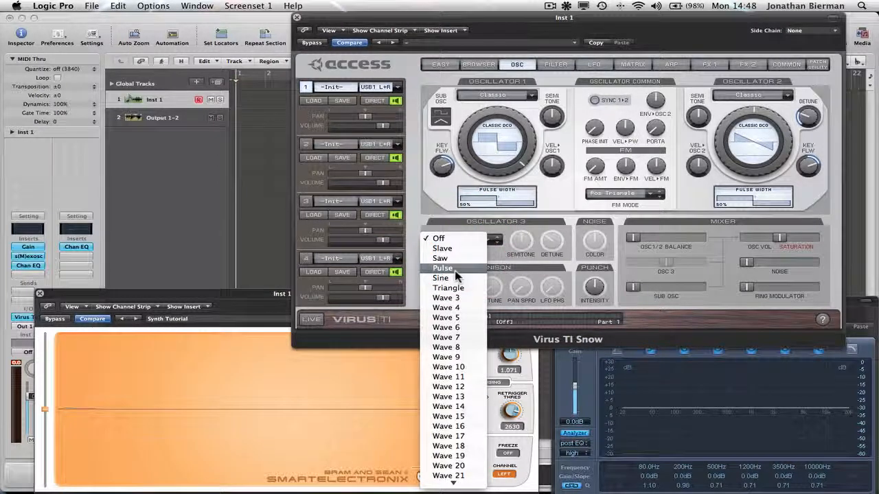
pyautogui.moveTo(446, 327)
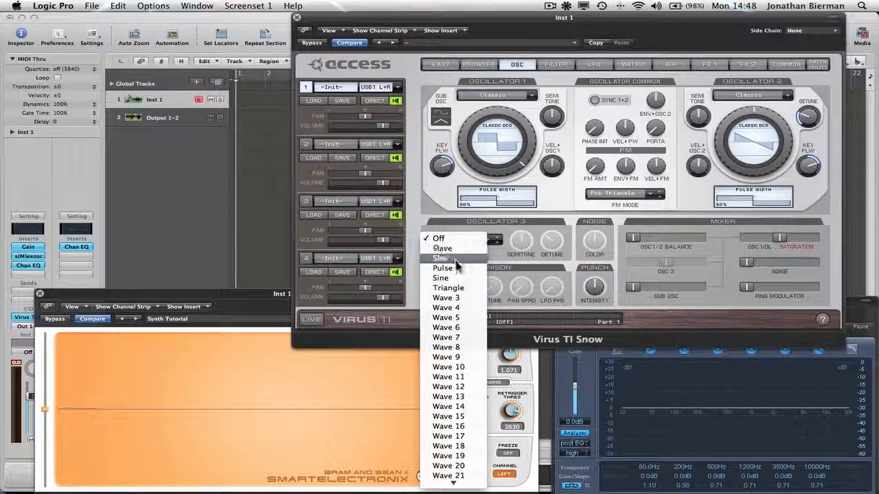
pyautogui.moveTo(446, 386)
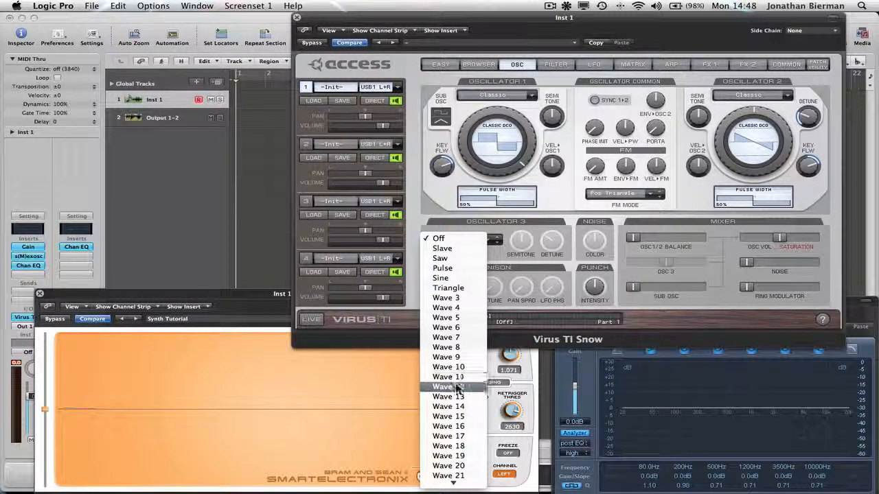
pyautogui.scroll(-3)
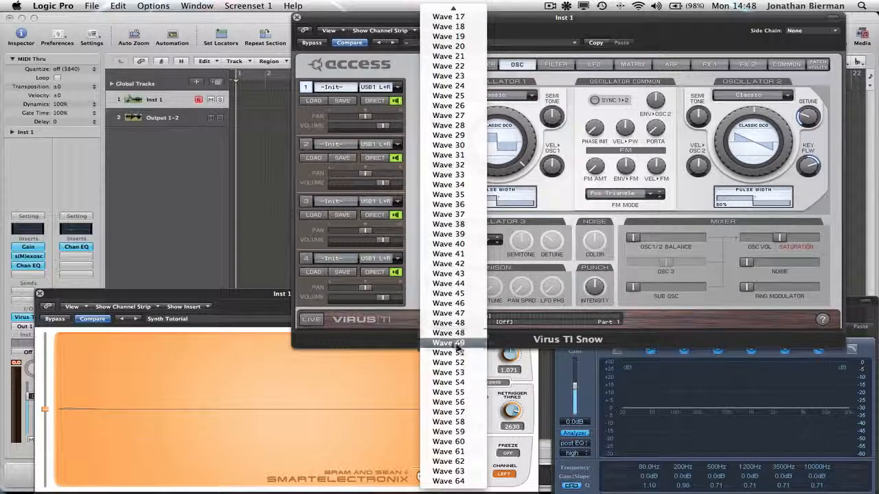
pyautogui.click(448, 342)
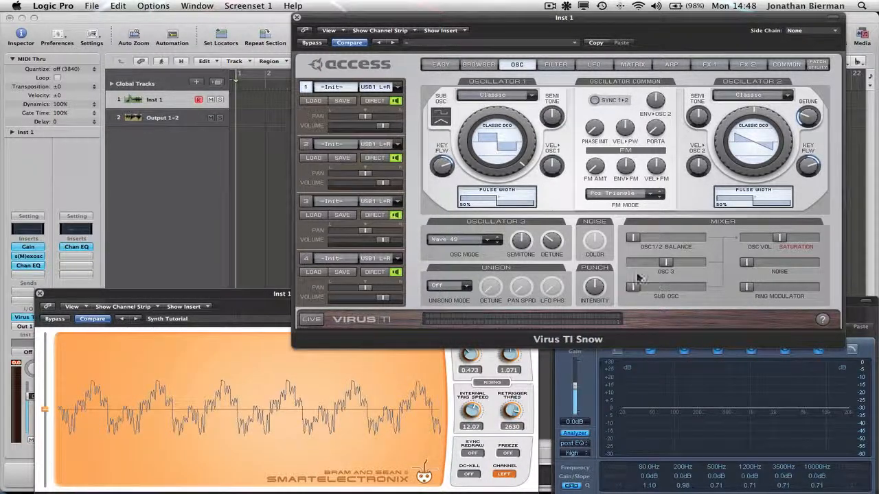
# Try HyperSaw on oscillator 1, then select the Robot Wars wavetable
pyautogui.click(497, 94)
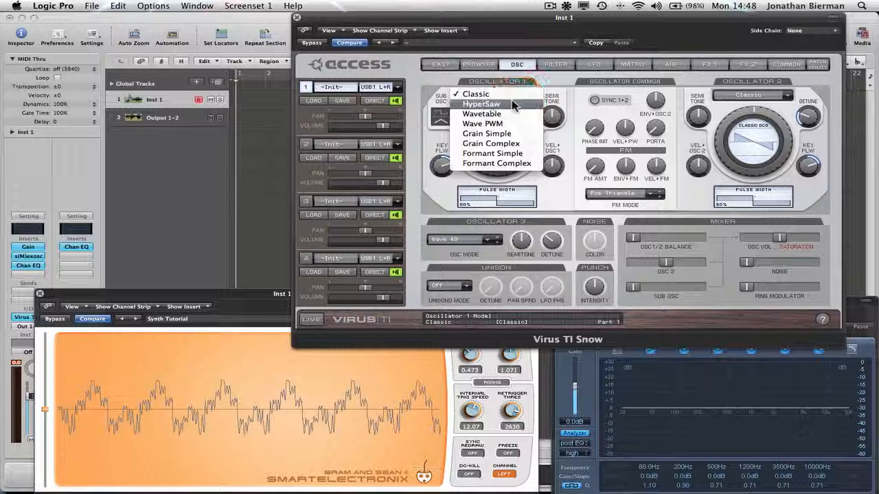
pyautogui.click(482, 104)
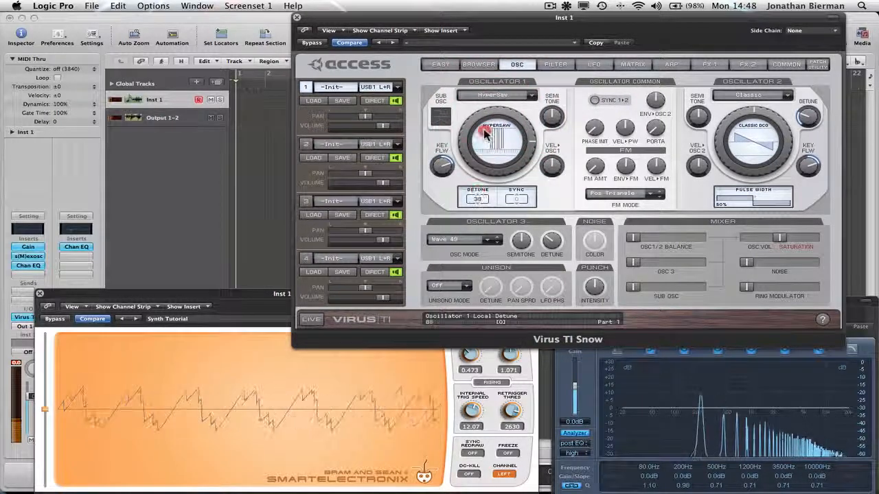
pyautogui.click(494, 95)
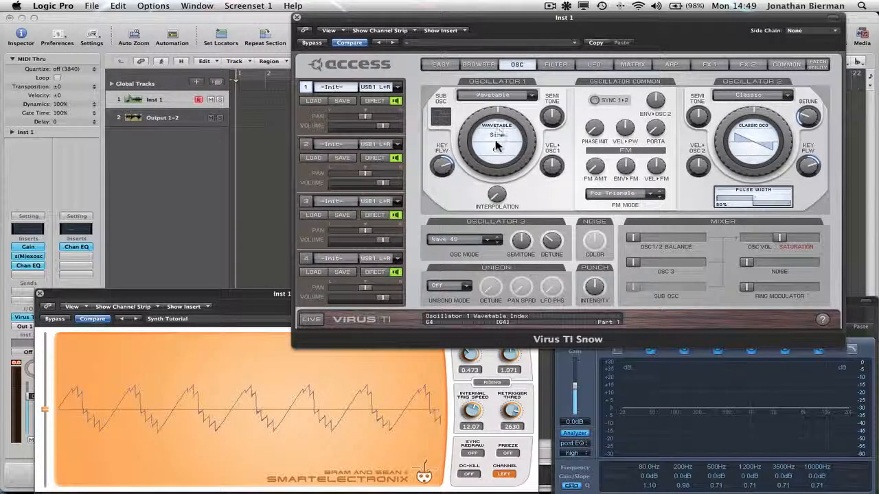
pyautogui.click(496, 94)
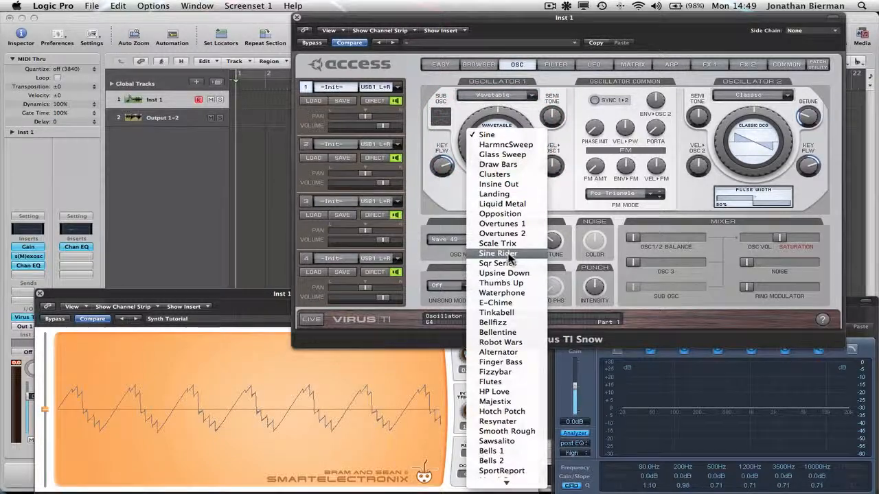
pyautogui.moveTo(501, 342)
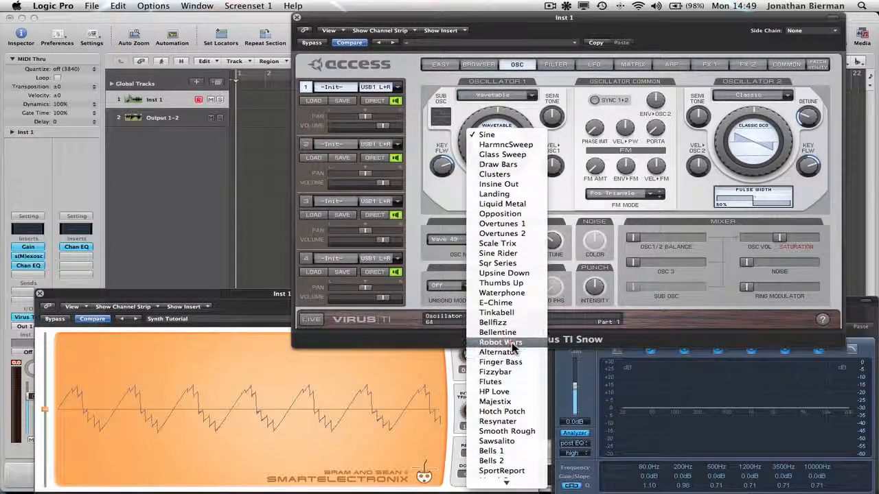
pyautogui.click(501, 342)
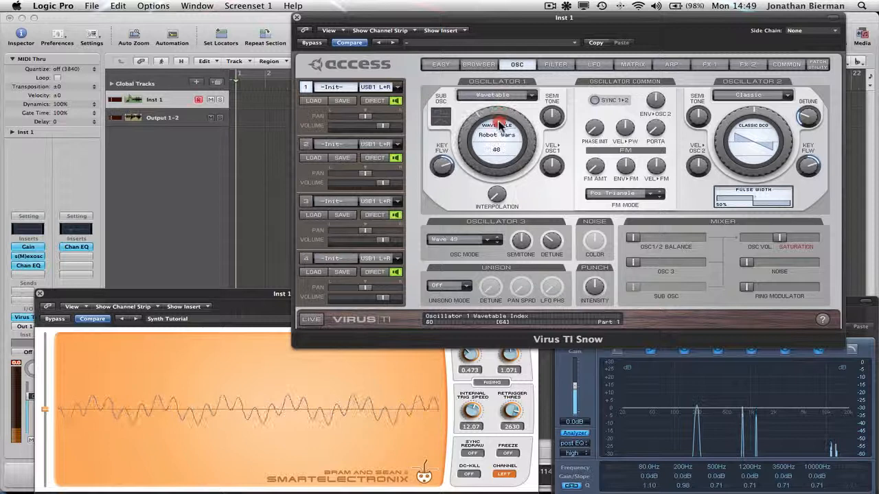
# Sweep the Robot Wars wavetable index, settling around 102
pyautogui.moveTo(496, 137); pyautogui.dragTo(497, 147)
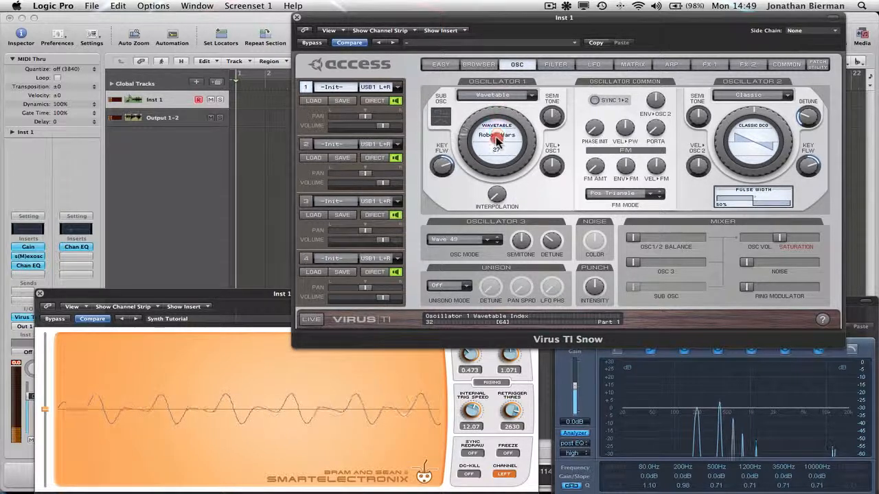
pyautogui.moveTo(496, 138); pyautogui.dragTo(495, 153)
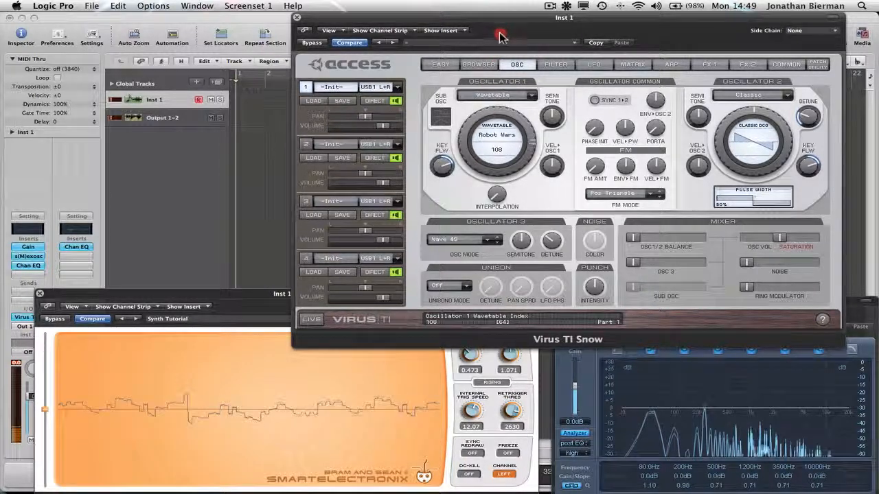
pyautogui.moveTo(496, 149); pyautogui.dragTo(496, 158)
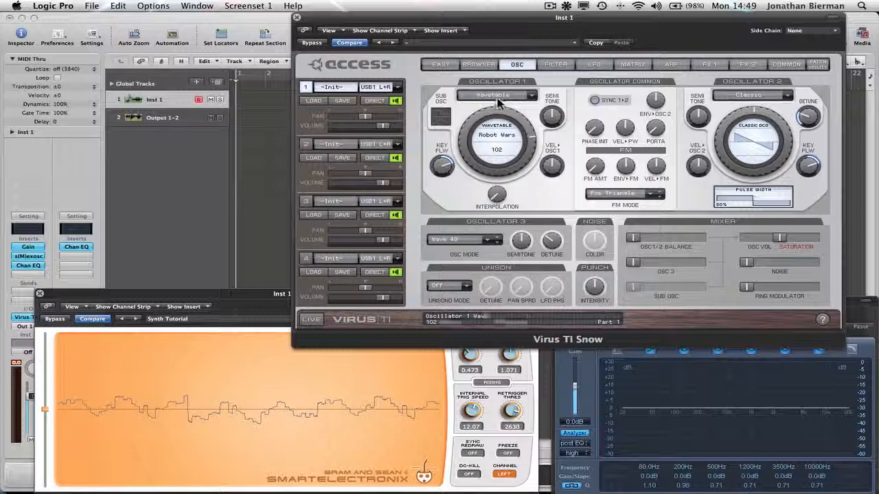
# Switch oscillator 1 back to the Classic model
pyautogui.click(497, 95)
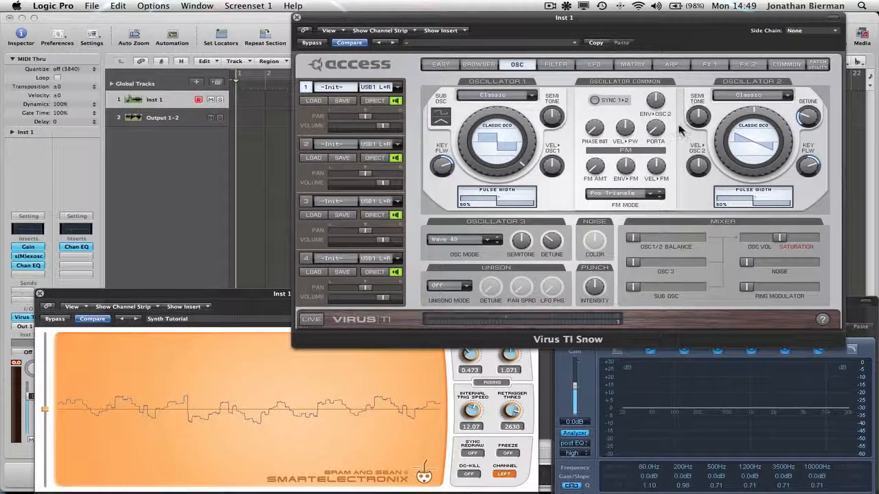
pyautogui.moveTo(573, 155)
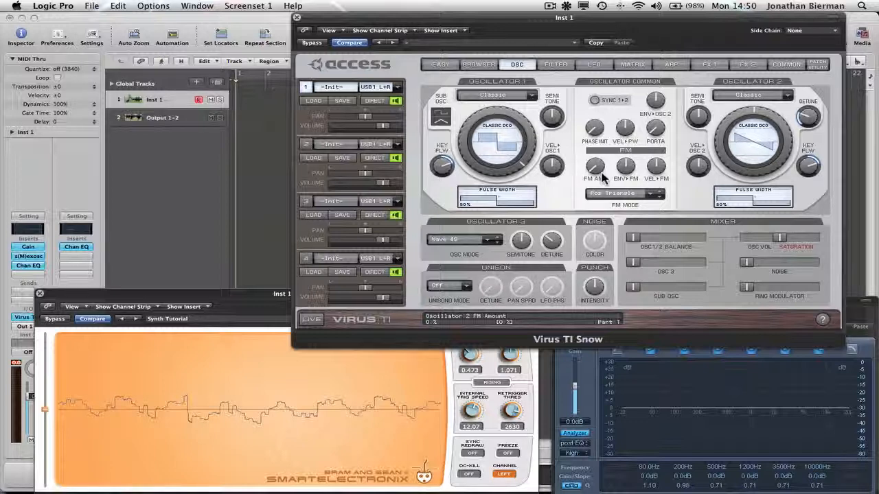
pyautogui.moveTo(552, 117)
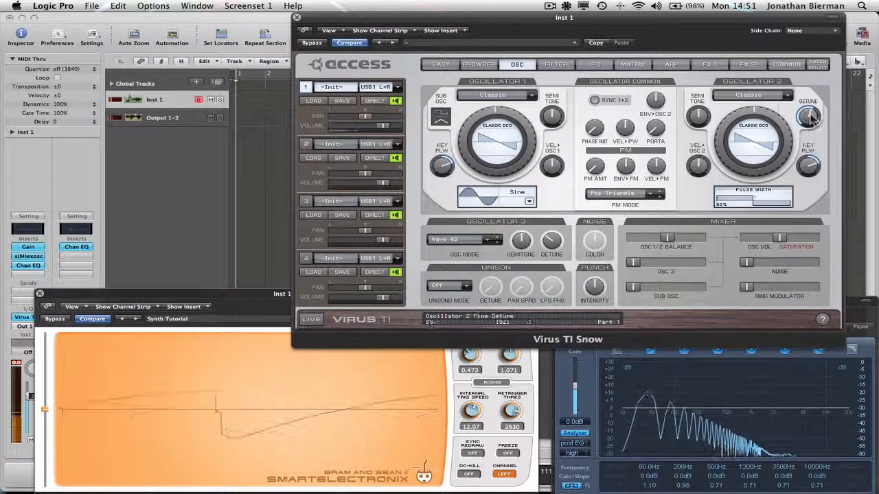
pyautogui.moveTo(809, 116); pyautogui.dragTo(809, 103)
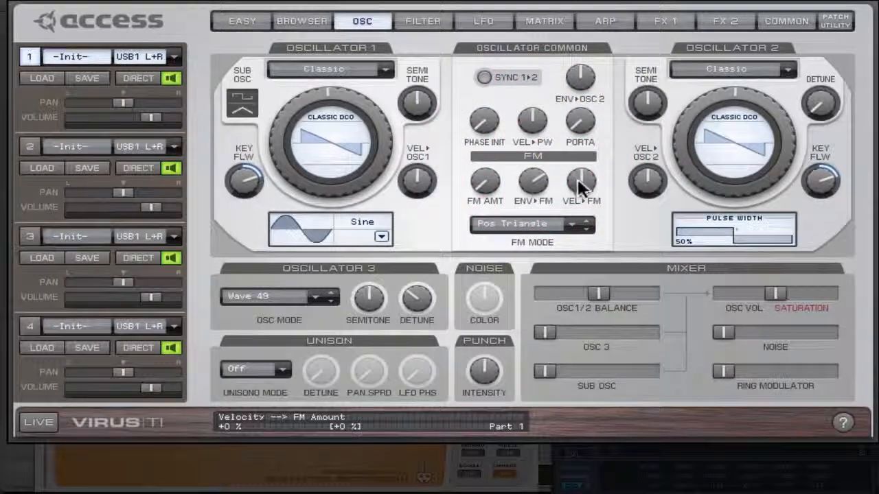
pyautogui.moveTo(581, 182); pyautogui.dragTo(581, 158)
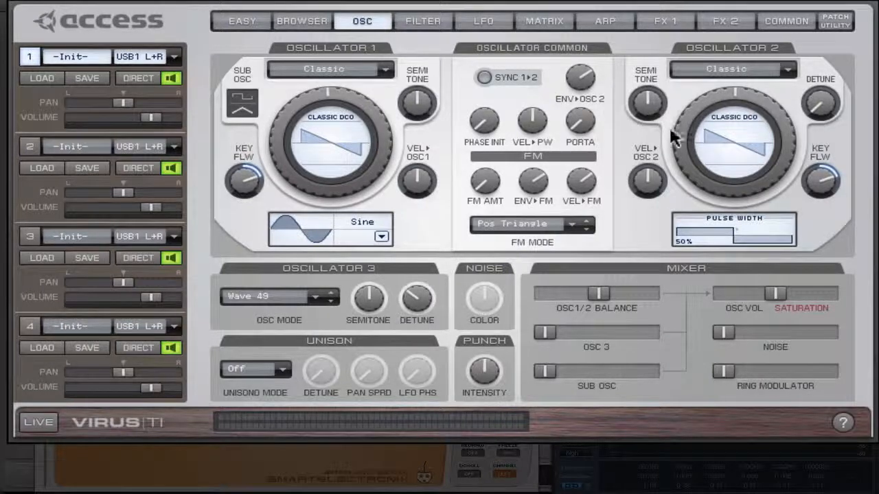
pyautogui.moveTo(611, 244)
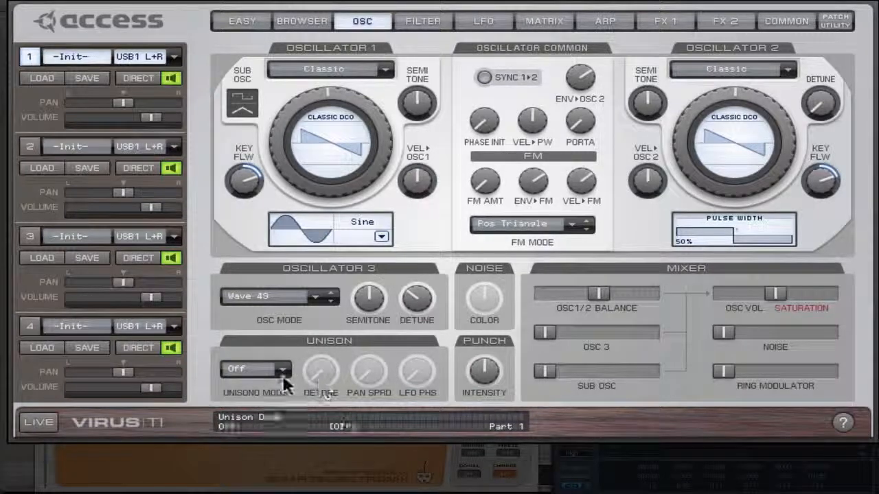
# Try Twin unison first, then set the unison mode to 4 voices
pyautogui.click(255, 369)
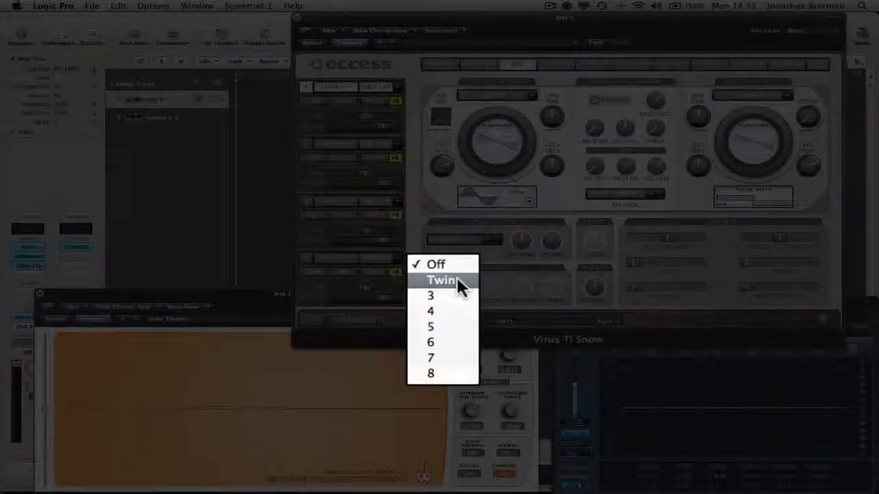
pyautogui.click(431, 280)
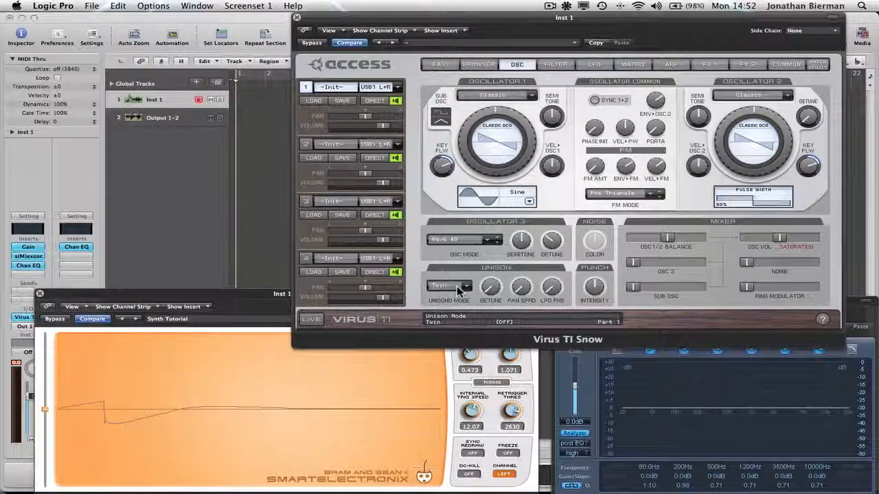
pyautogui.click(447, 285)
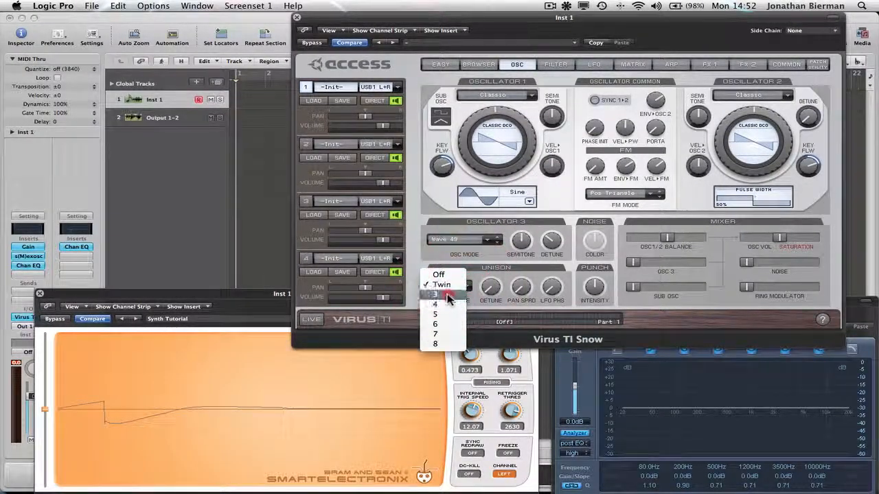
pyautogui.click(434, 293)
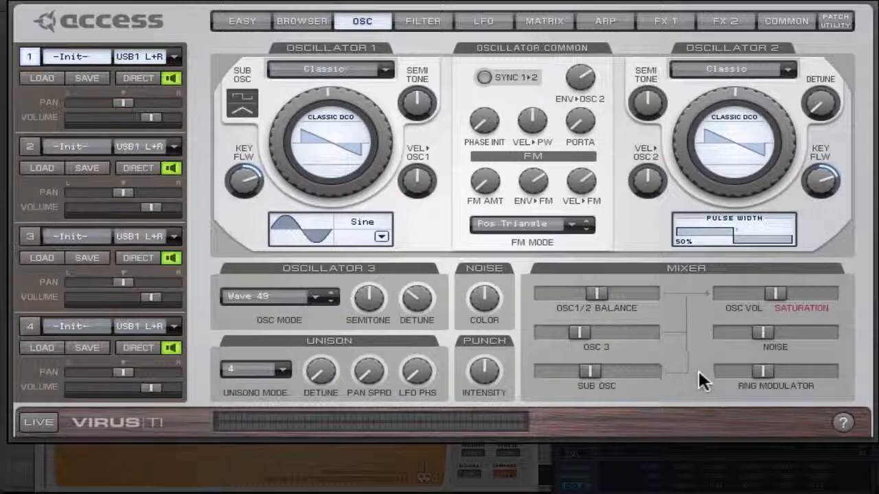
pyautogui.moveTo(718, 391)
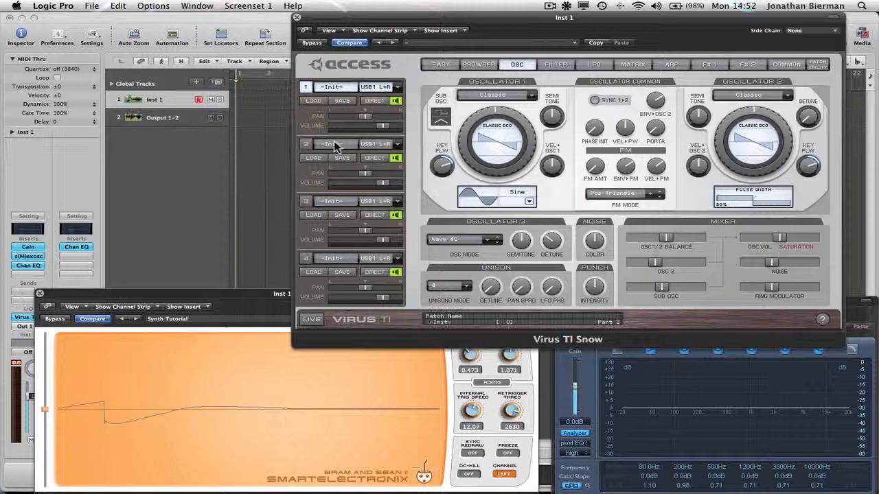
# Show the filter page, try Filter 1 band-stop mode and sweep its cutoff down
pyautogui.click(555, 64)
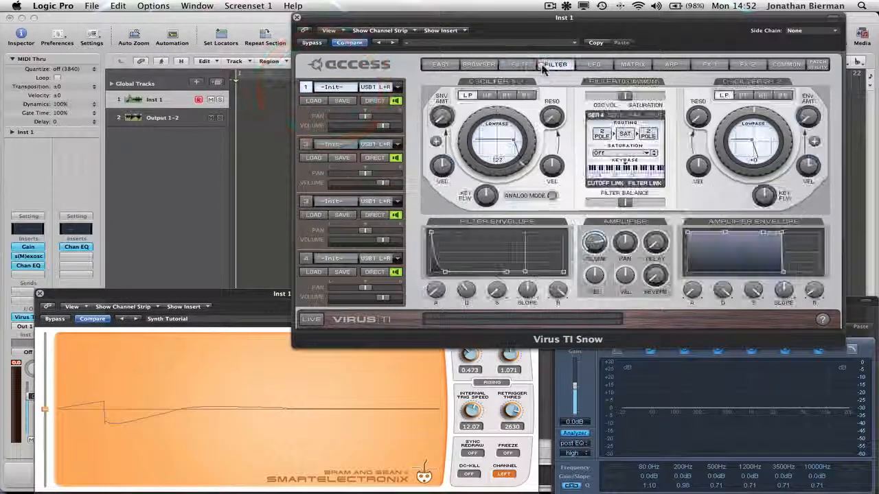
pyautogui.click(555, 64)
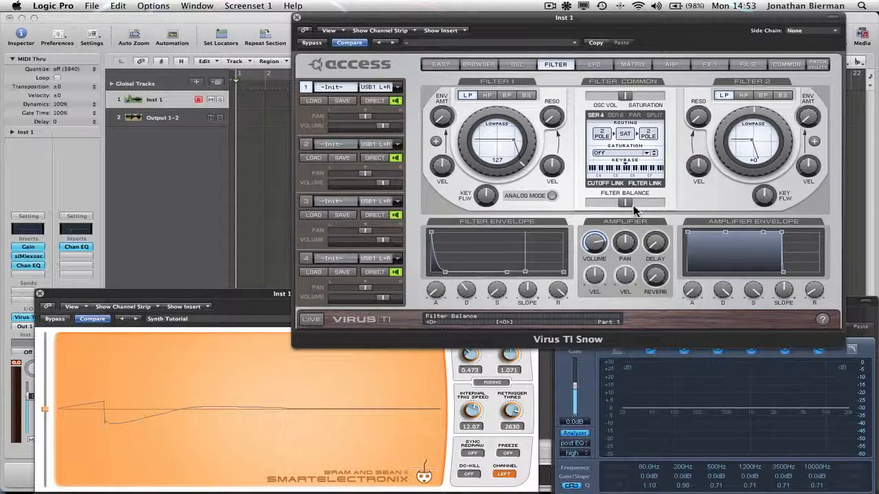
pyautogui.click(467, 95)
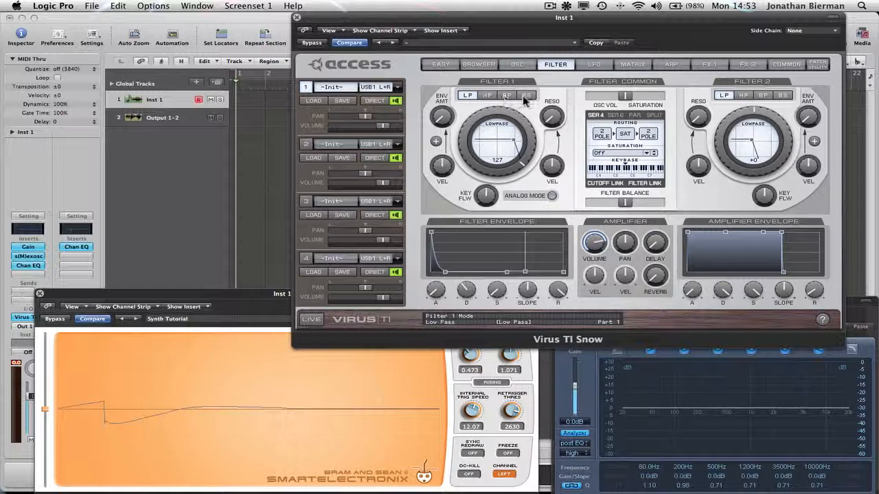
pyautogui.click(526, 94)
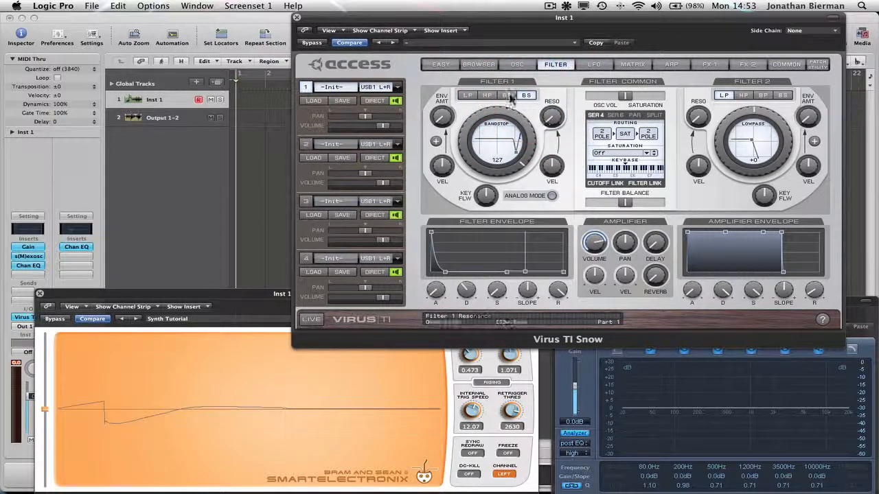
pyautogui.moveTo(496, 141); pyautogui.dragTo(501, 154)
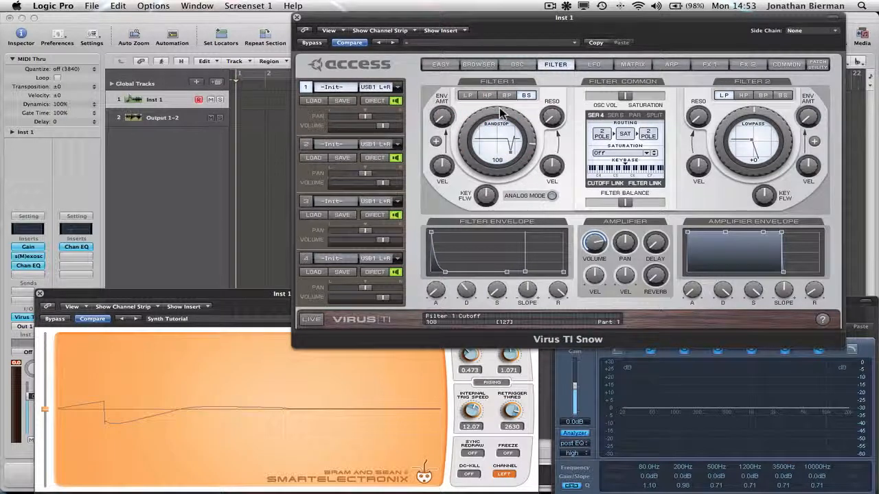
pyautogui.moveTo(496, 140); pyautogui.dragTo(493, 147)
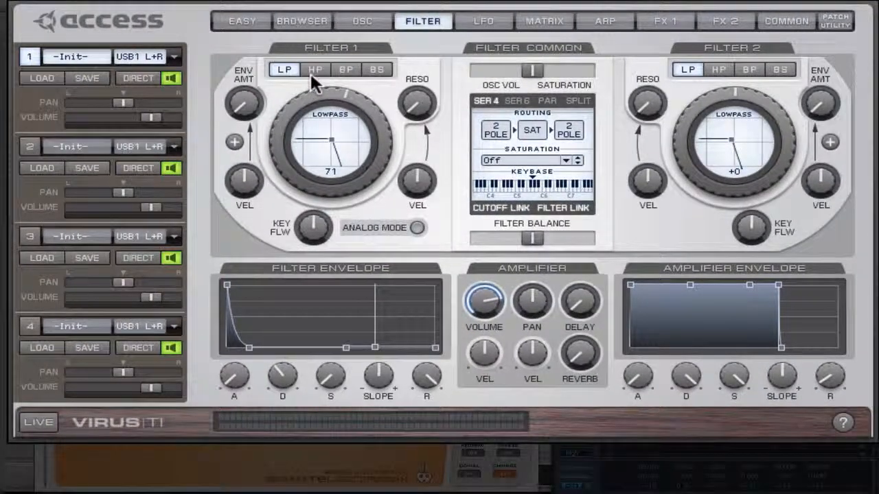
# Lower the Filter 1 cutoff slightly to 68
pyautogui.click(284, 69)
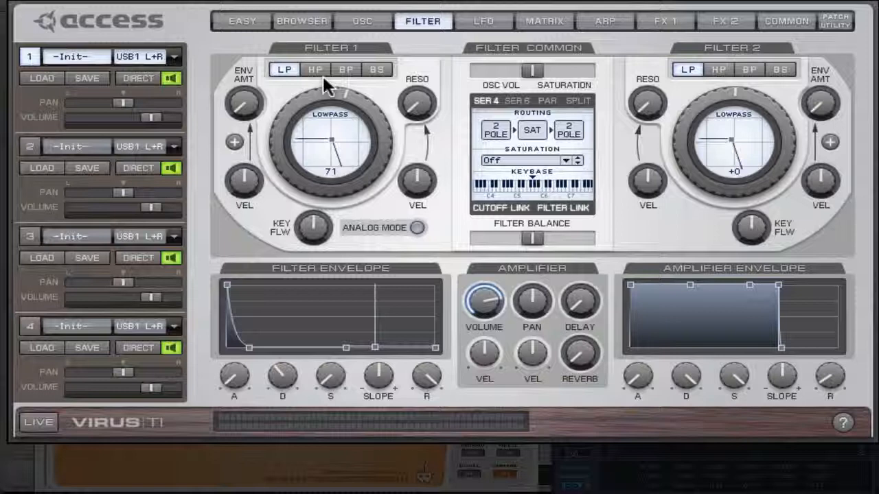
pyautogui.moveTo(394, 219)
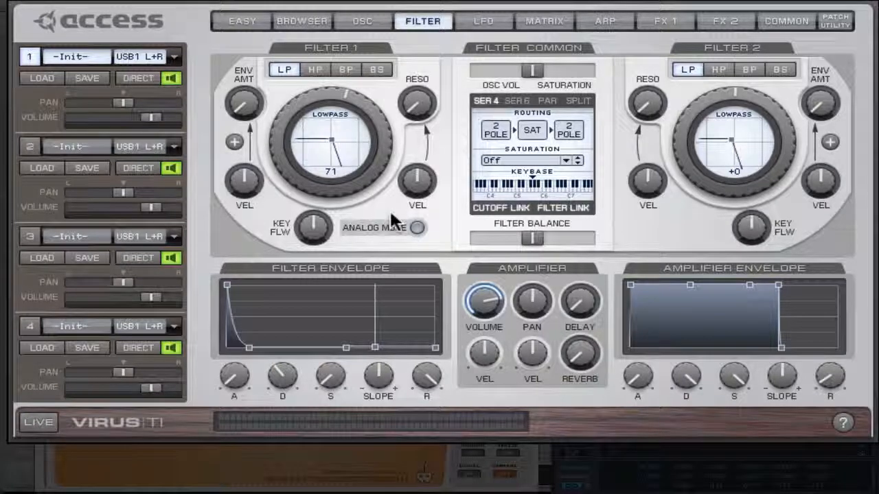
pyautogui.click(329, 137)
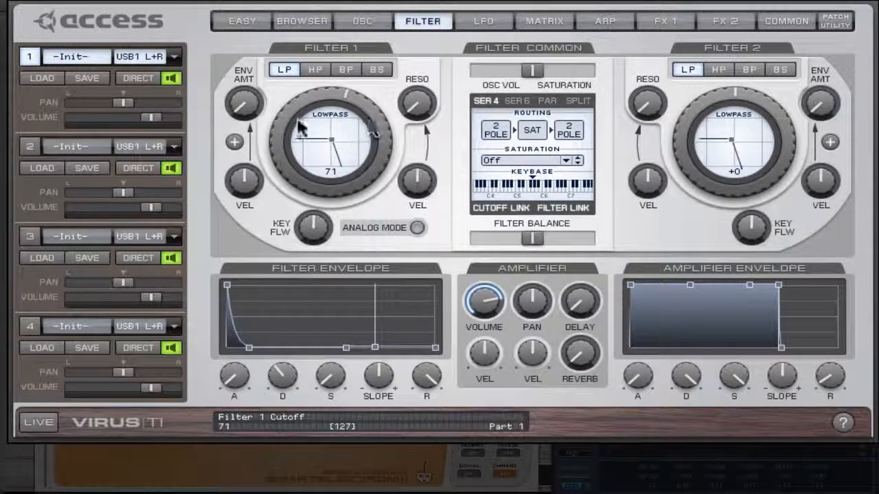
pyautogui.click(484, 101)
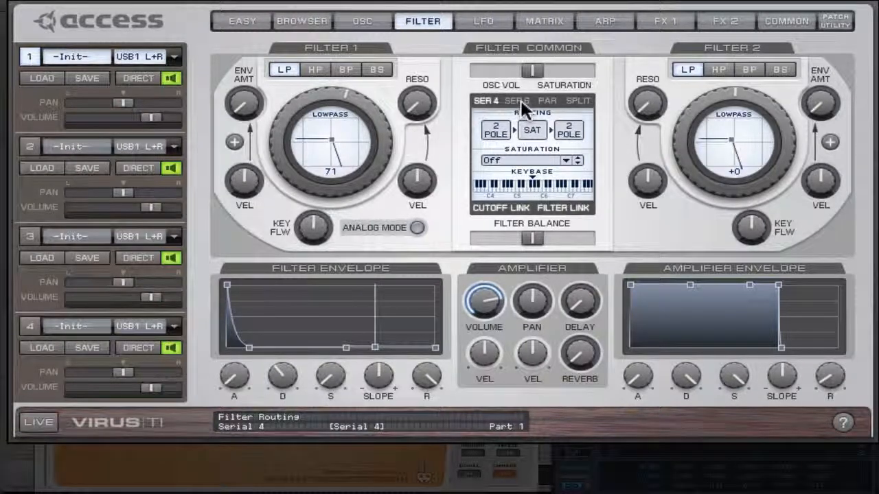
pyautogui.moveTo(511, 120)
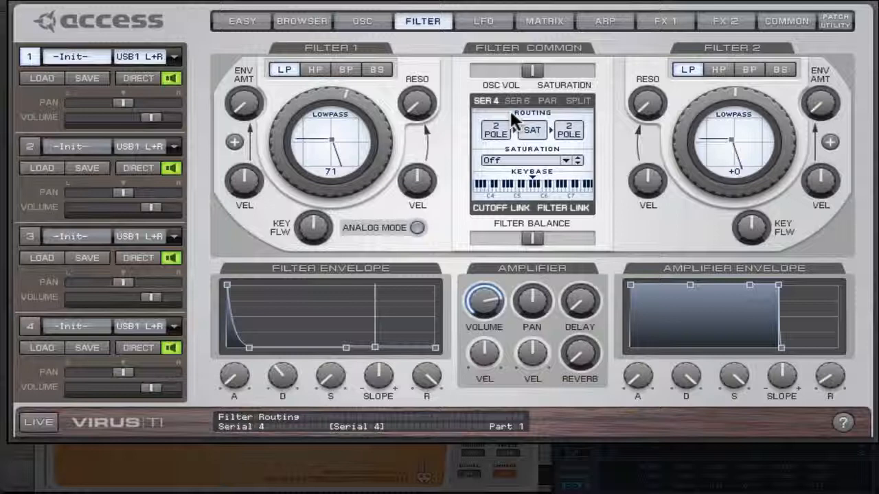
pyautogui.moveTo(556, 106)
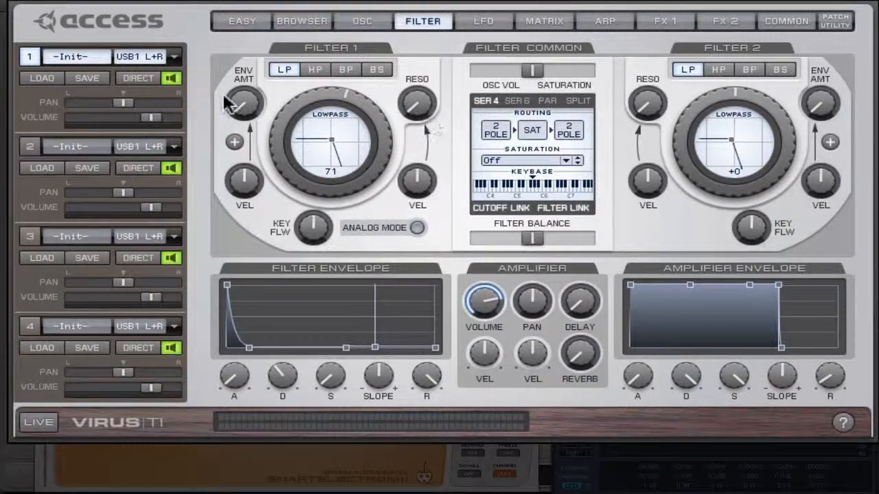
pyautogui.moveTo(330, 141); pyautogui.dragTo(330, 147)
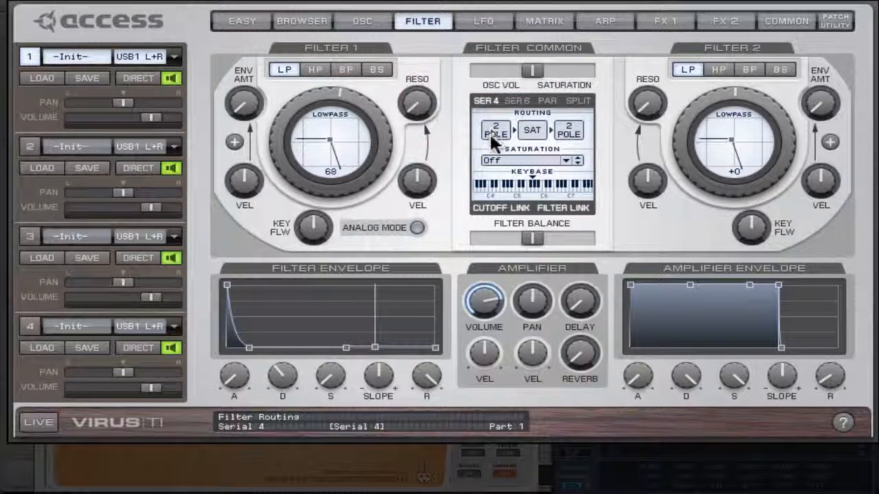
pyautogui.moveTo(519, 103)
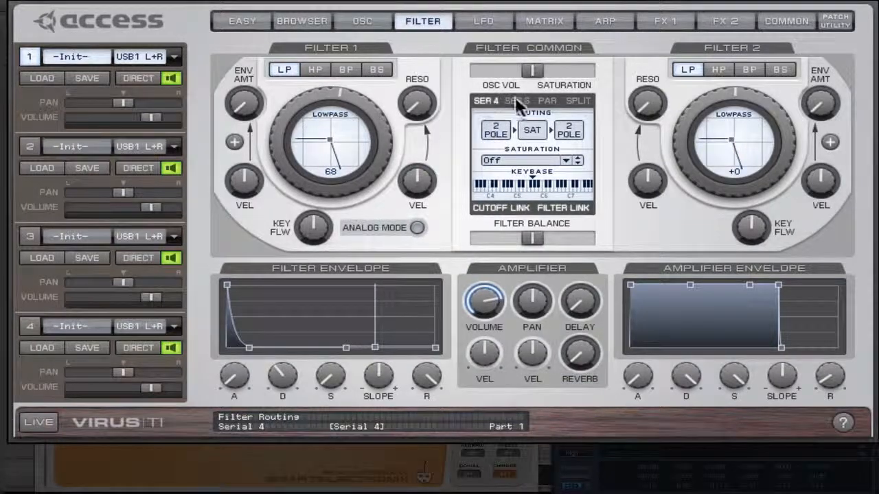
# Compare Serial 4 and Serial 6 routings, keep Serial 6, and raise cutoff to 83
pyautogui.click(517, 101)
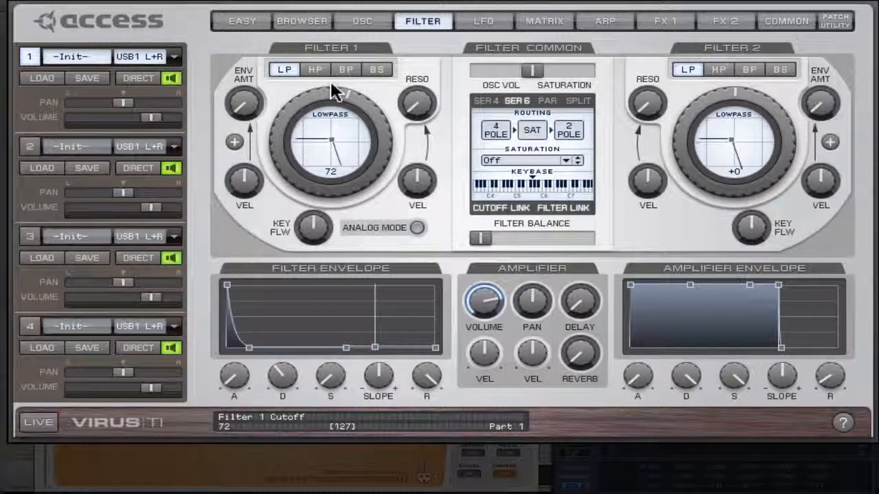
pyautogui.moveTo(388, 120)
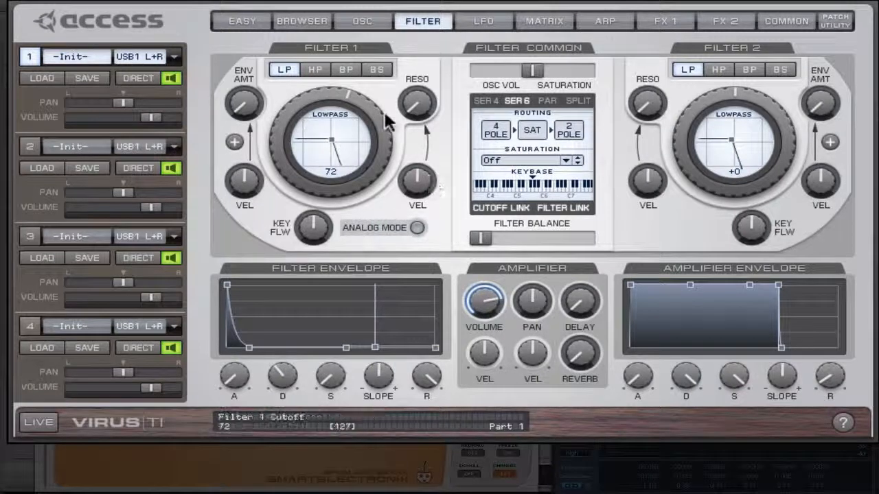
pyautogui.moveTo(343, 100)
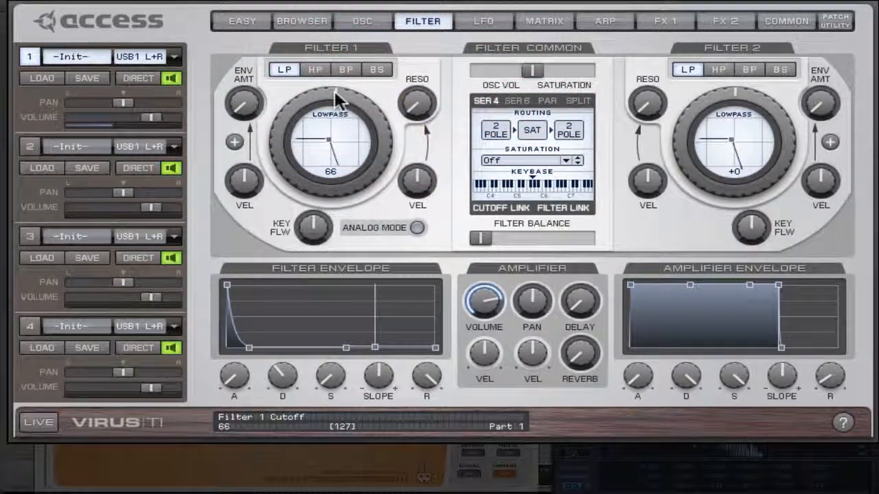
pyautogui.moveTo(331, 96); pyautogui.dragTo(337, 92)
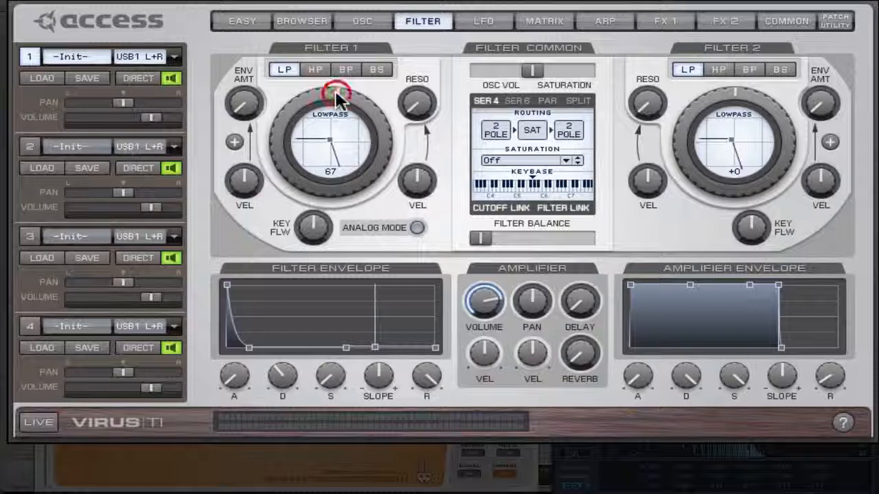
pyautogui.click(486, 101)
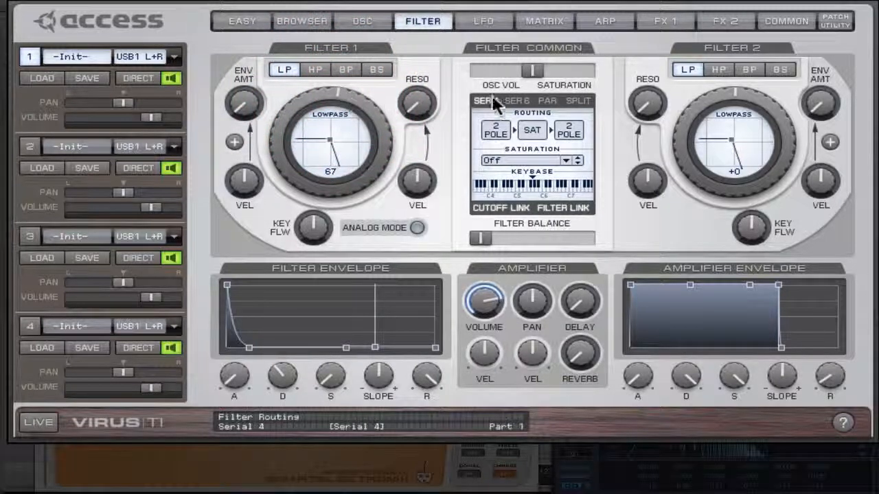
pyautogui.click(516, 101)
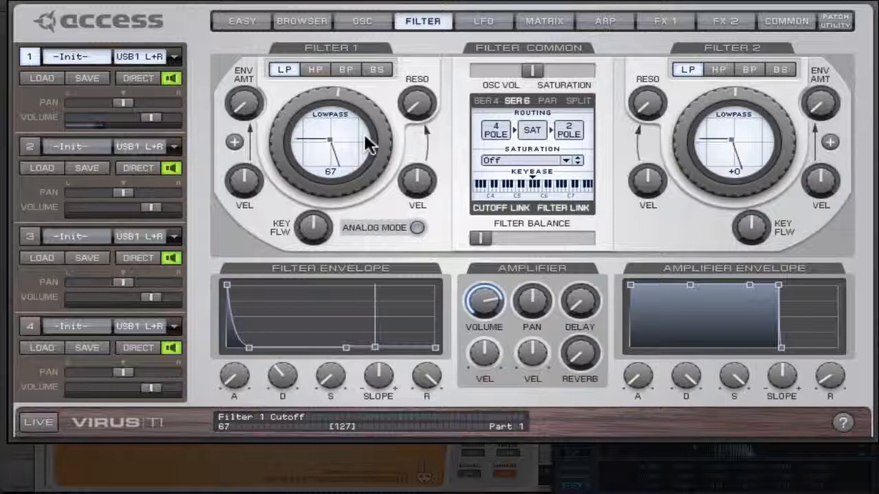
pyautogui.click(486, 101)
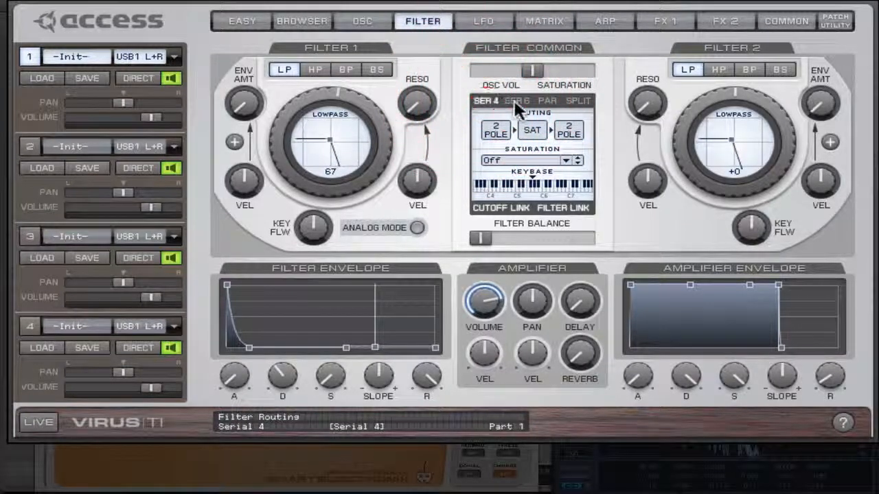
pyautogui.click(516, 101)
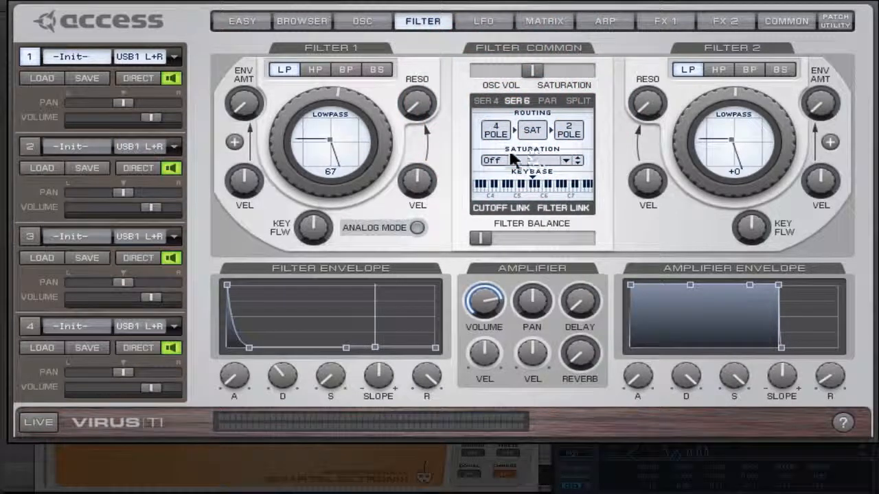
pyautogui.click(525, 159)
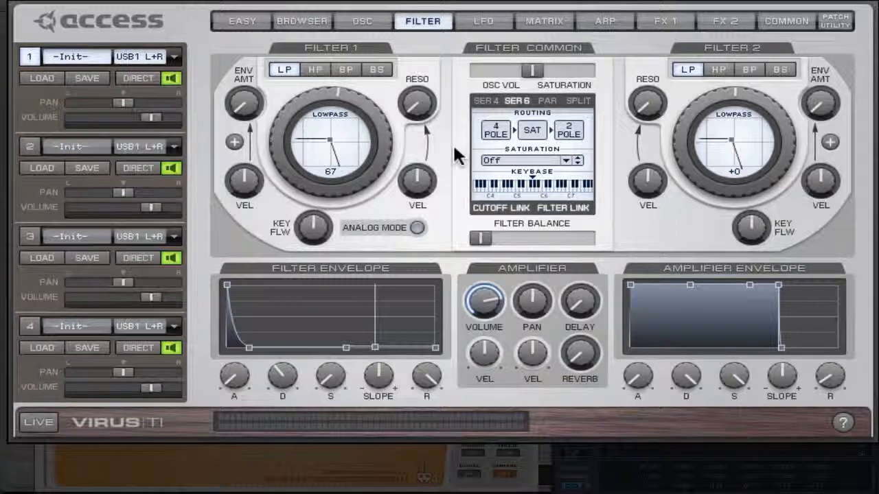
pyautogui.moveTo(329, 144); pyautogui.dragTo(312, 134)
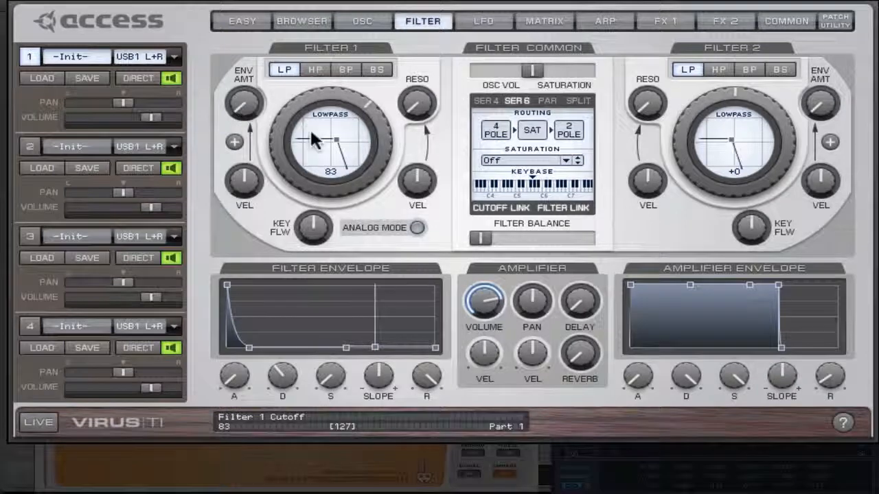
pyautogui.moveTo(343, 96)
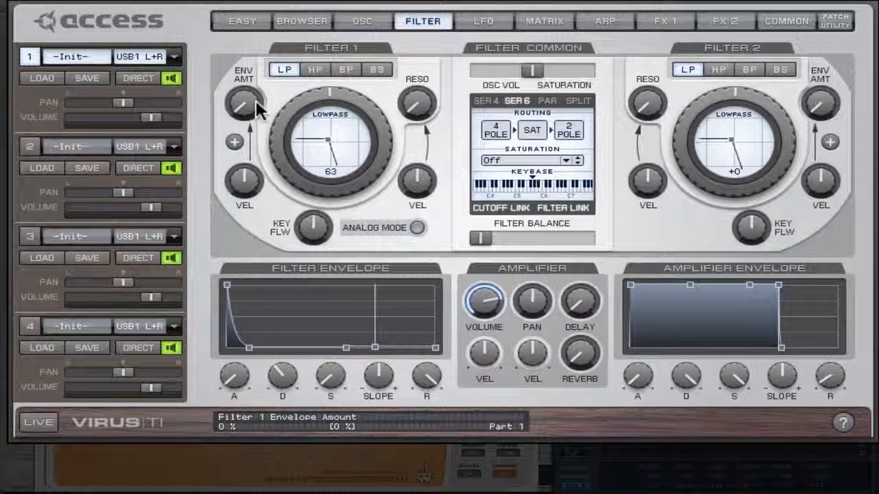
# Set the filter envelope amount and tune the filter envelope decay much shorter
pyautogui.click(244, 103)
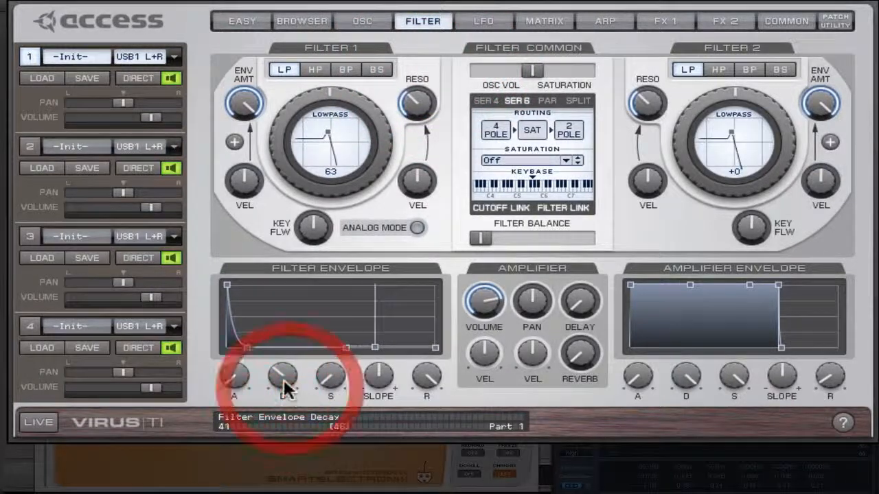
pyautogui.moveTo(395, 240)
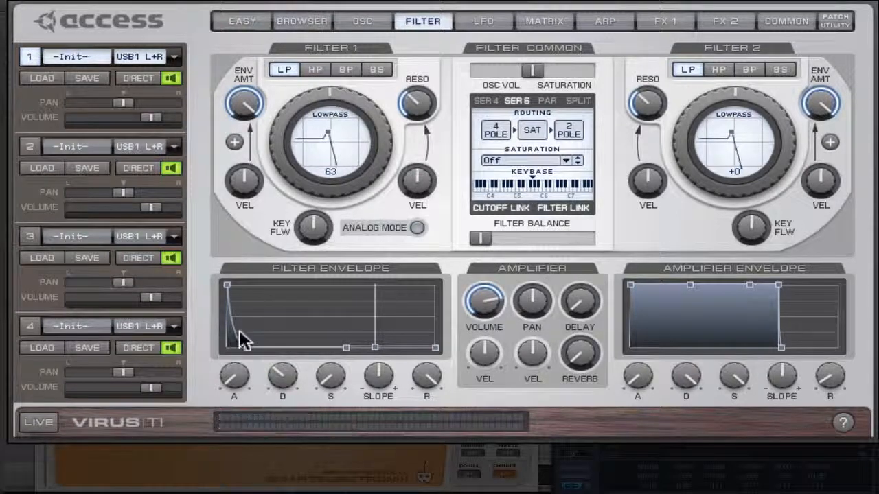
pyautogui.moveTo(281, 376); pyautogui.dragTo(281, 370)
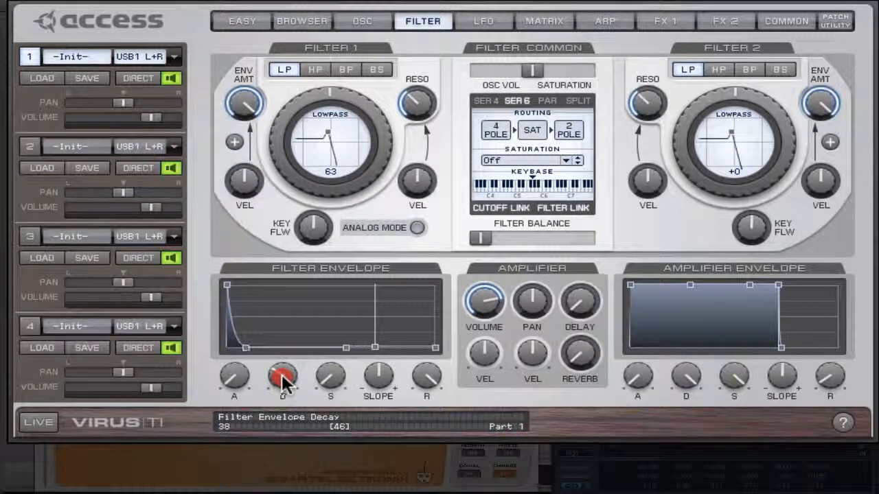
pyautogui.moveTo(281, 377); pyautogui.dragTo(284, 367)
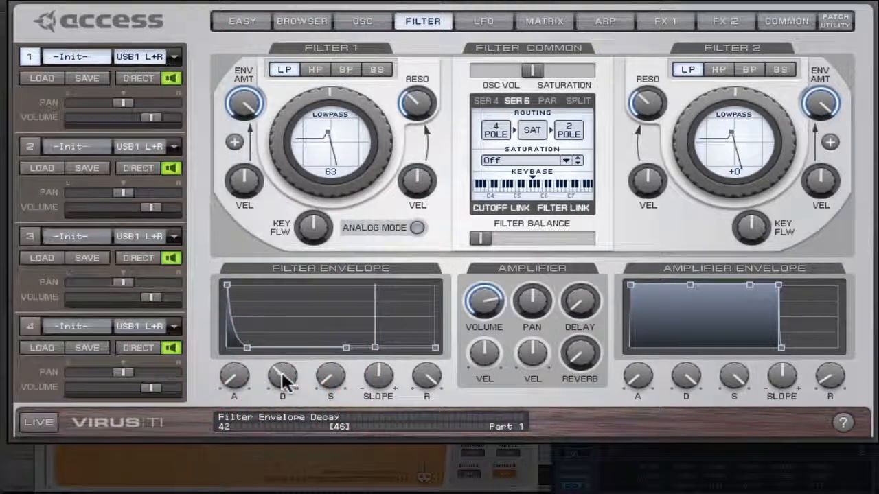
pyautogui.moveTo(282, 377); pyautogui.dragTo(282, 388)
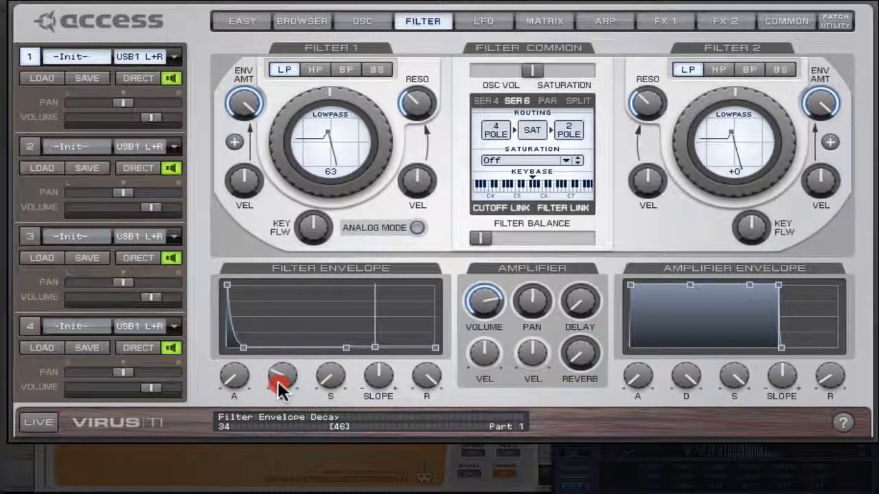
pyautogui.moveTo(282, 378); pyautogui.dragTo(282, 395)
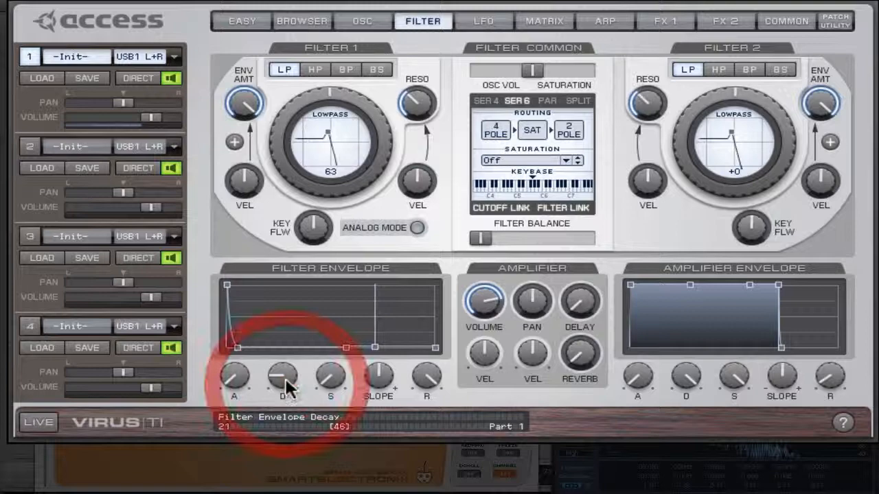
pyautogui.moveTo(282, 376); pyautogui.dragTo(282, 368)
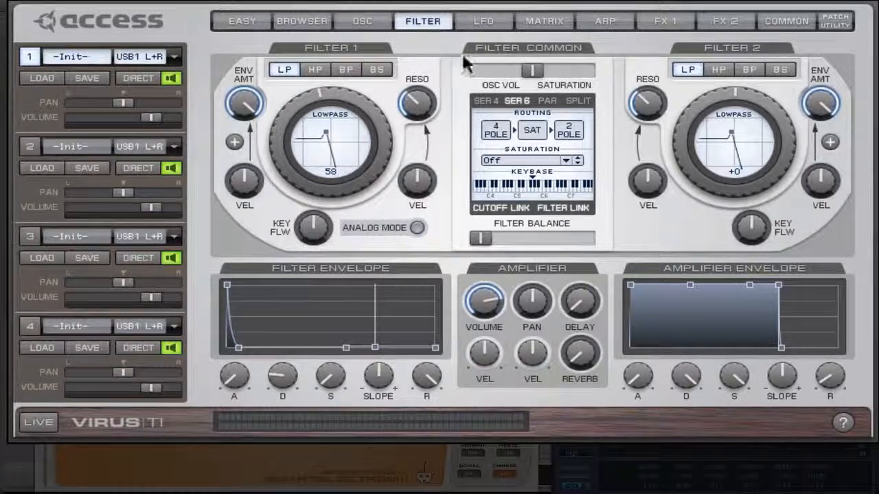
pyautogui.moveTo(412, 154)
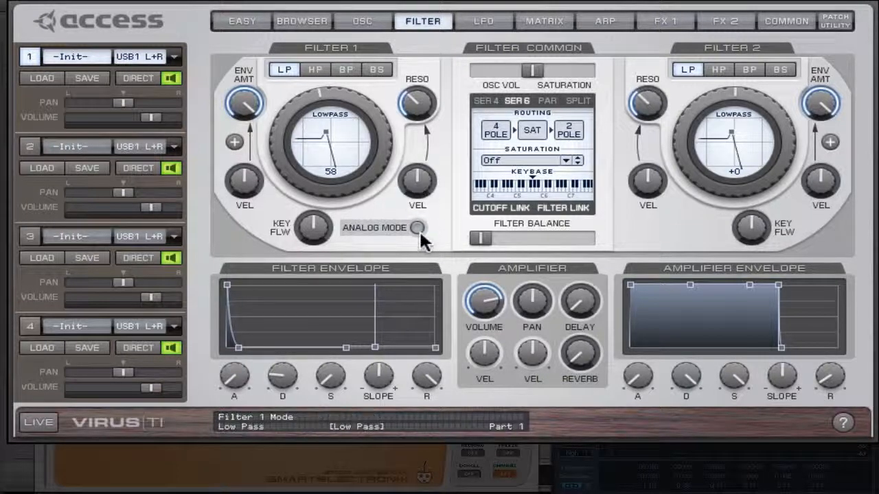
pyautogui.moveTo(421, 238)
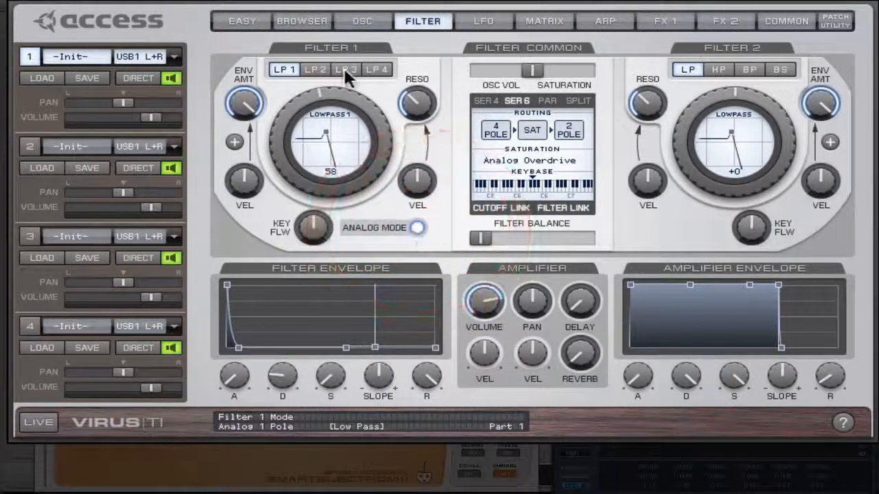
# Compare Filter 1's steeper analog lowpass slopes, finishing on the 1-pole LP 1
pyautogui.click(315, 69)
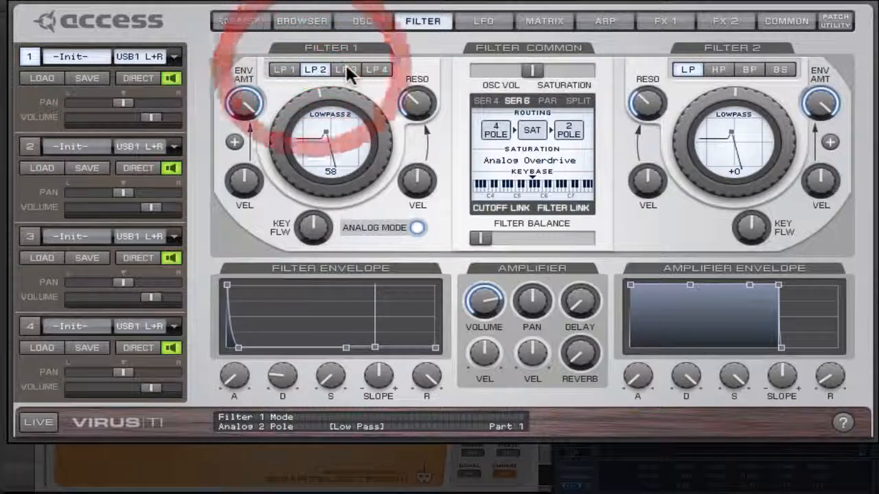
pyautogui.click(376, 69)
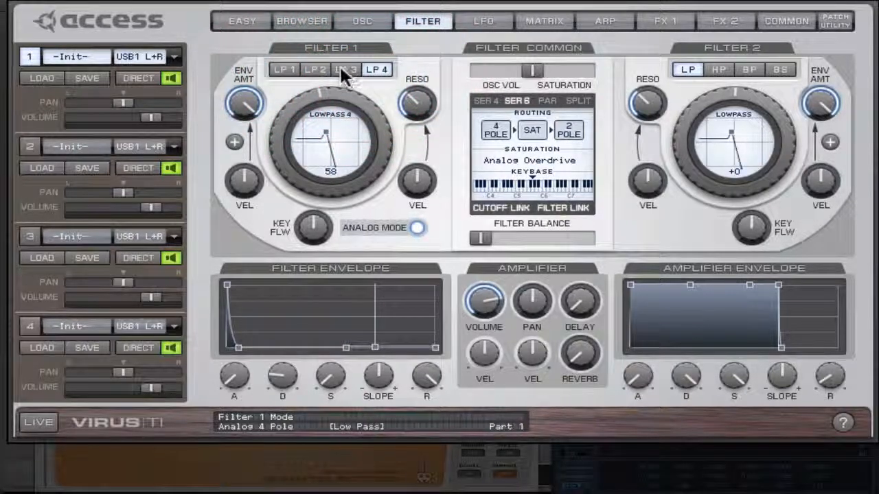
pyautogui.click(284, 70)
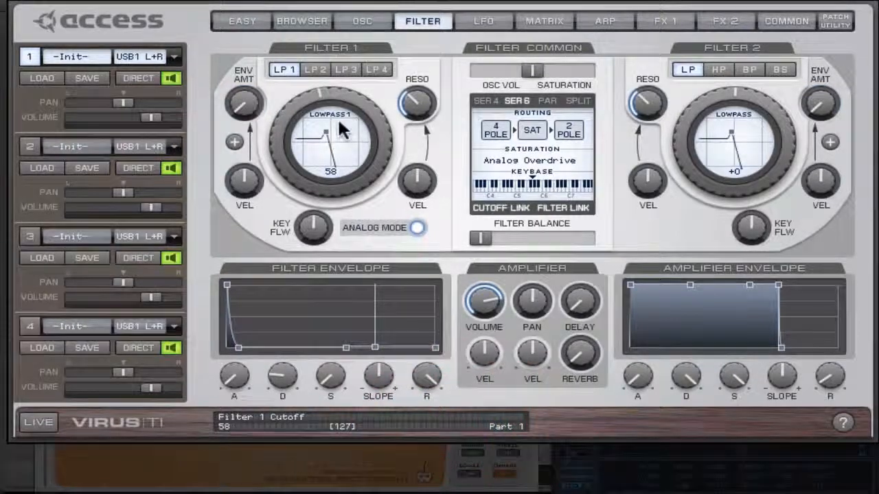
pyautogui.click(314, 69)
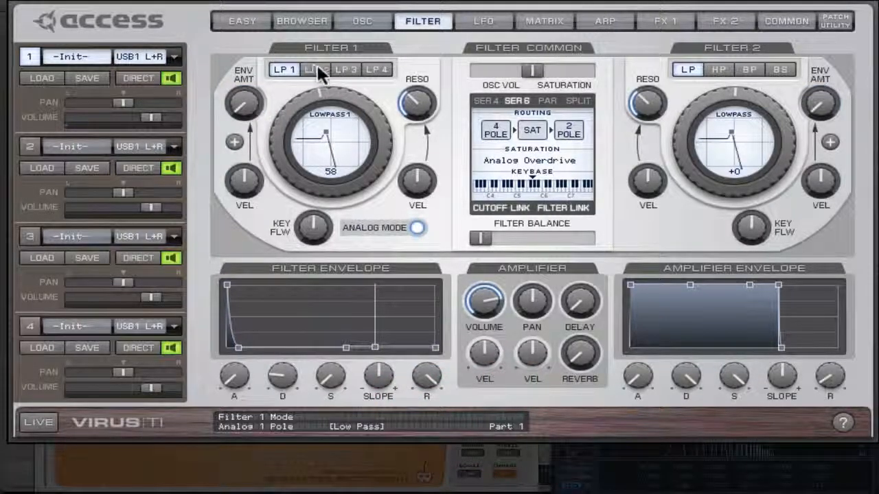
pyautogui.click(376, 70)
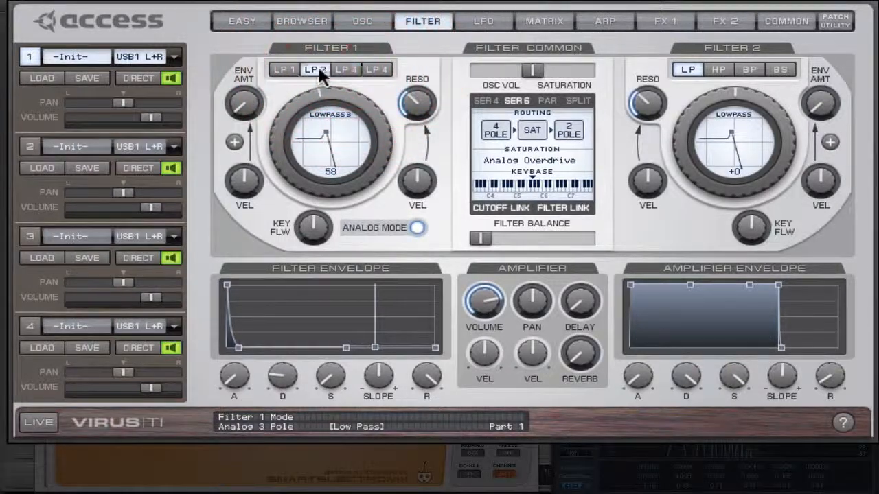
pyautogui.click(283, 69)
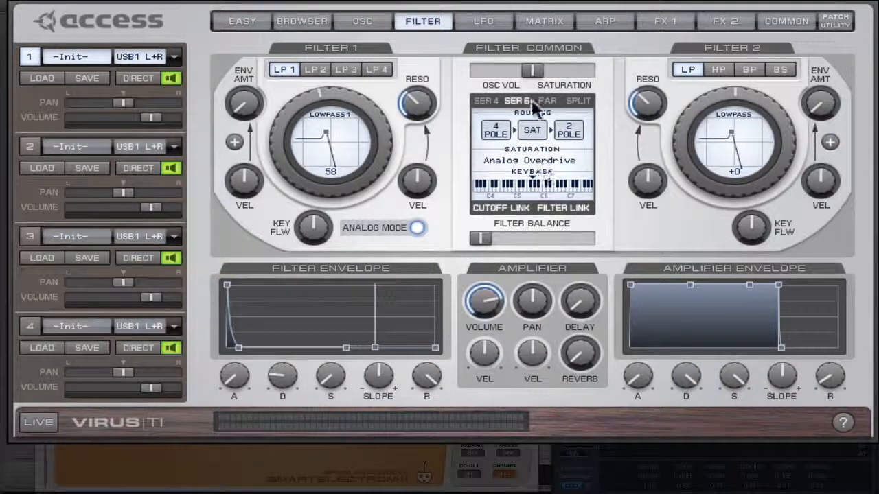
# Keep Serial 6 routing and the C2 keyfollow base, setting Filter 1 cutoff to 61
pyautogui.click(516, 101)
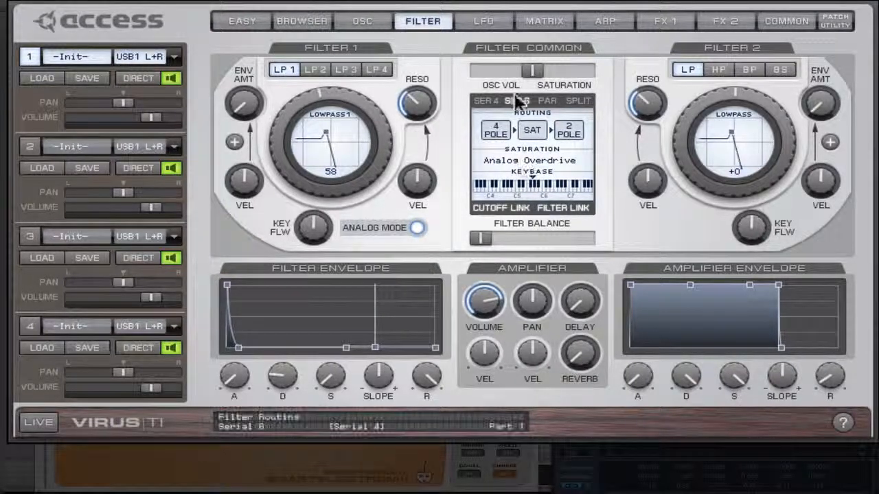
pyautogui.click(518, 101)
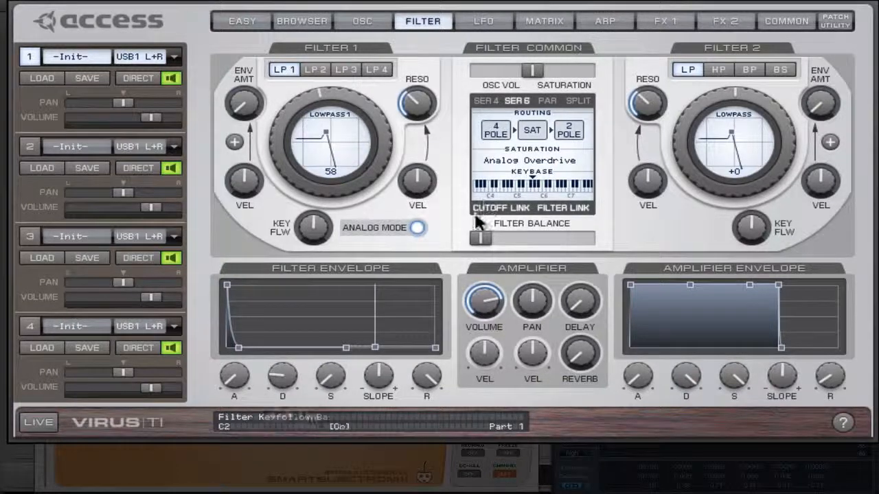
pyautogui.moveTo(532, 71); pyautogui.dragTo(583, 71)
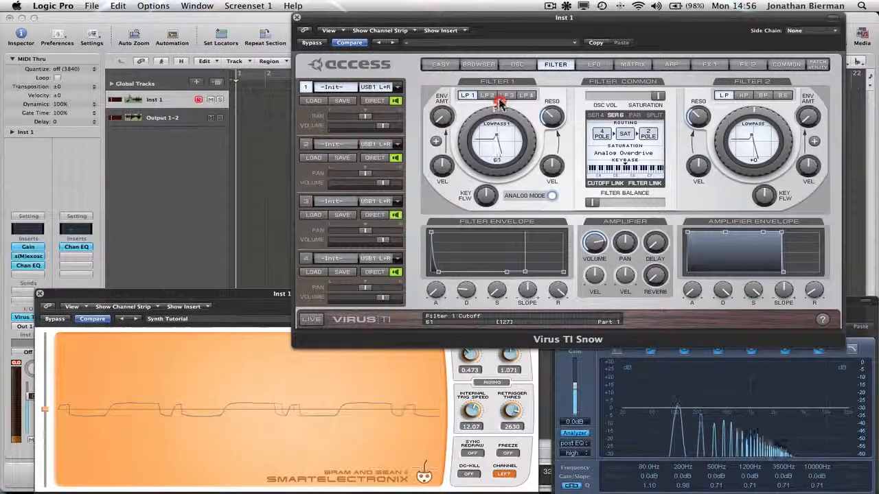
# Nudge Filter 1 cutoff up, then sweep it down to 47 and lower
pyautogui.moveTo(497, 141); pyautogui.dragTo(491, 147)
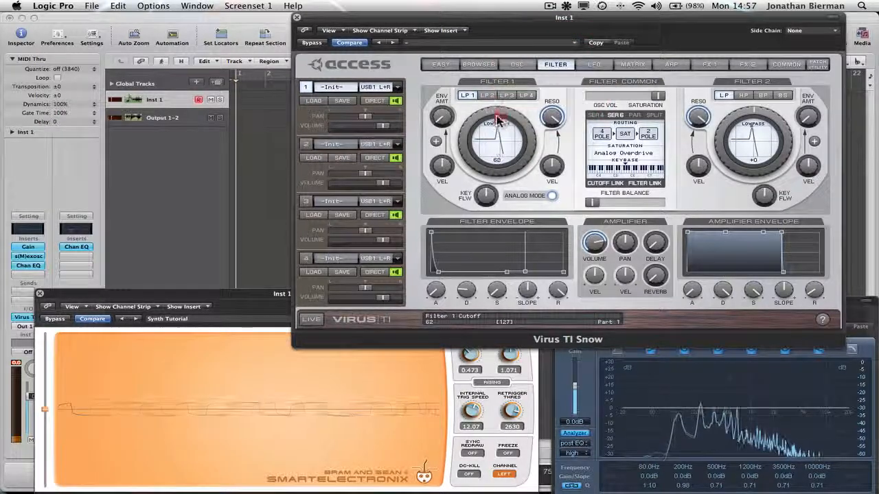
pyautogui.moveTo(498, 120); pyautogui.dragTo(504, 145)
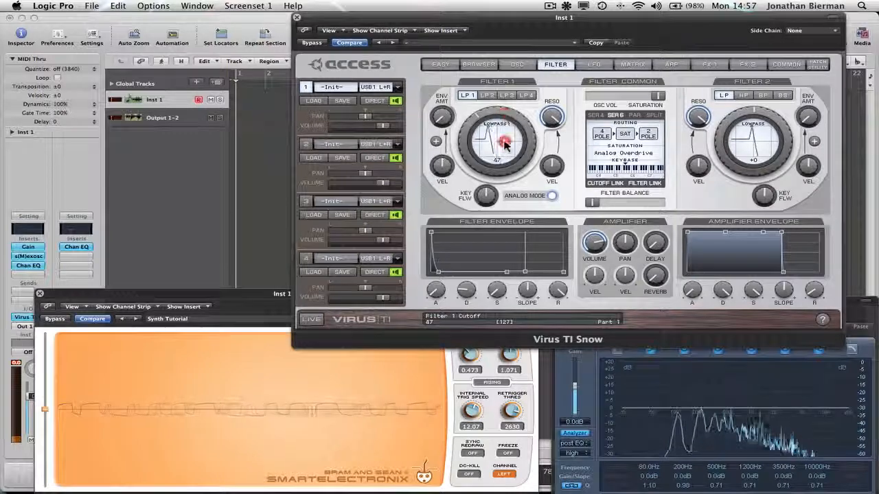
pyautogui.moveTo(497, 141); pyautogui.dragTo(496, 148)
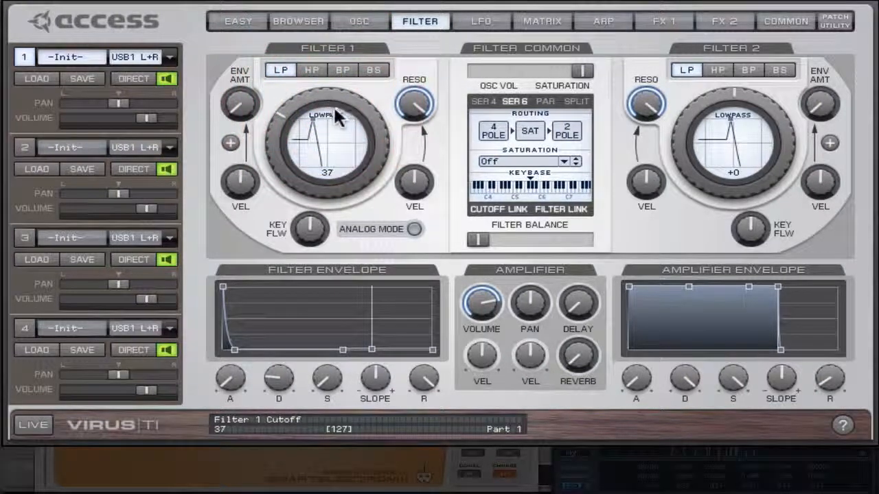
# Return Filter 1 to plain lowpass with analog mode off, cutoff at 37
pyautogui.click(414, 103)
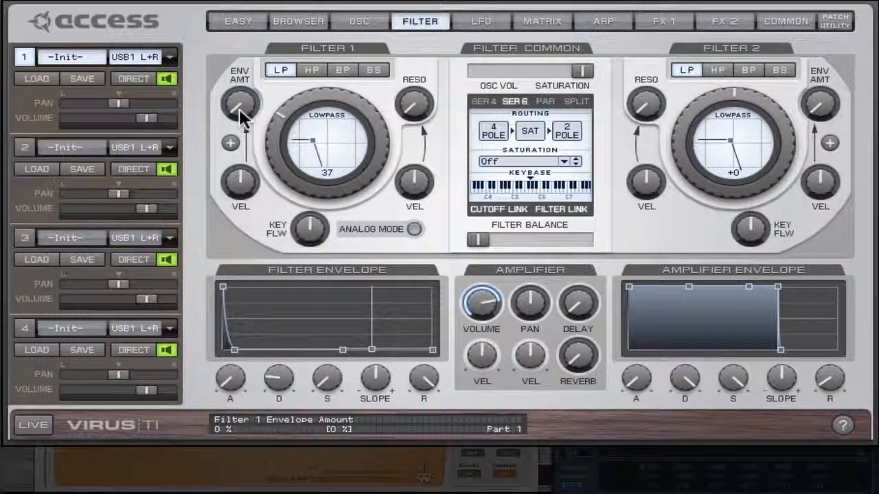
# Set Filter 1 envelope amount to about 42%, raise velocity amount, and shorten filter envelope decay
pyautogui.moveTo(240, 110); pyautogui.dragTo(244, 83)
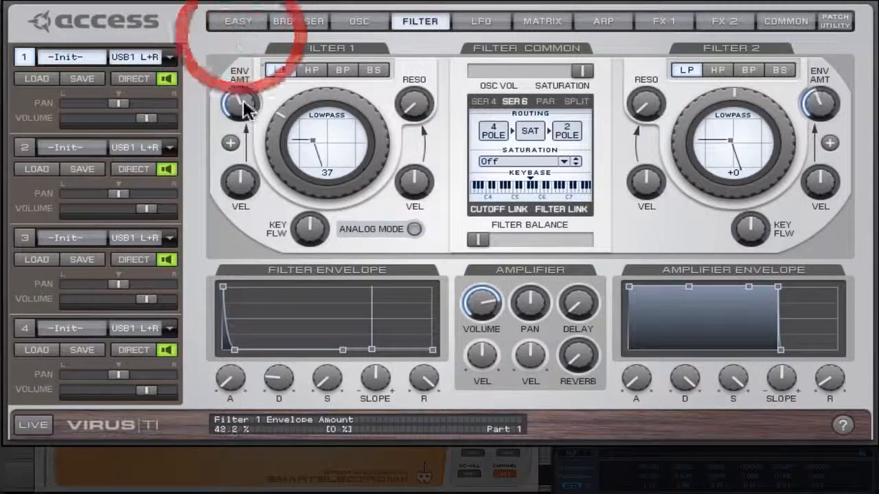
pyautogui.moveTo(240, 103); pyautogui.dragTo(241, 96)
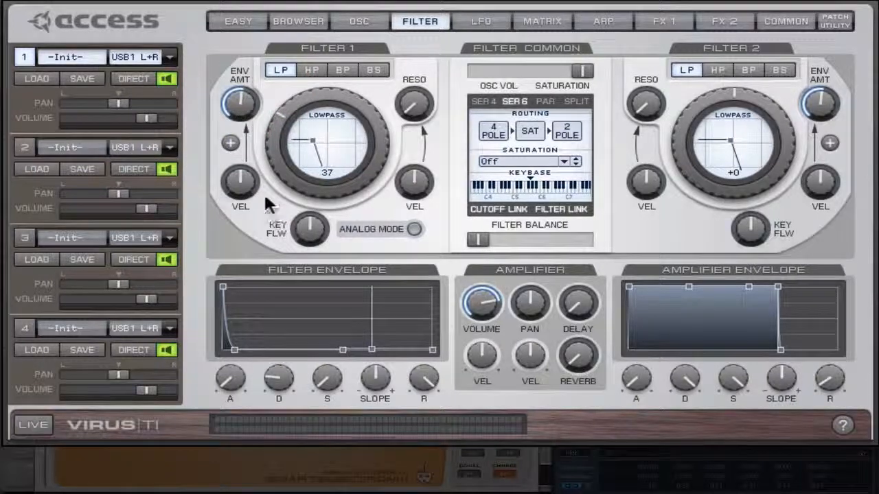
pyautogui.click(239, 183)
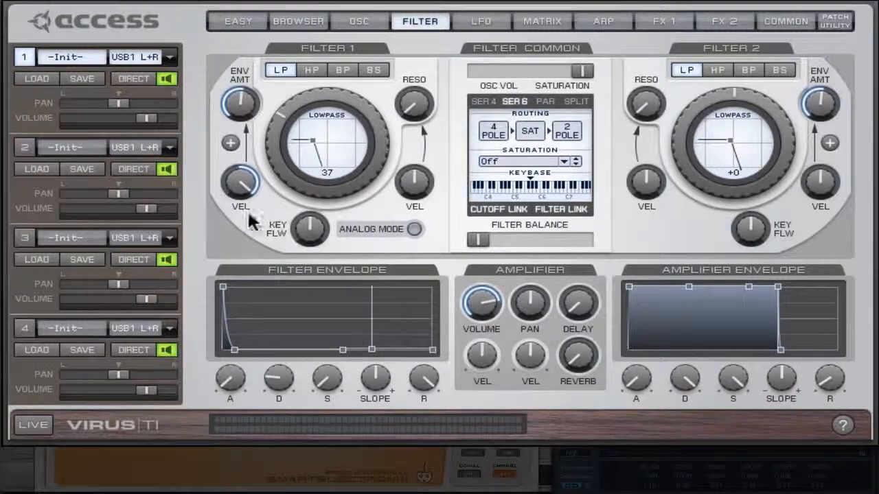
pyautogui.moveTo(239, 103); pyautogui.dragTo(239, 96)
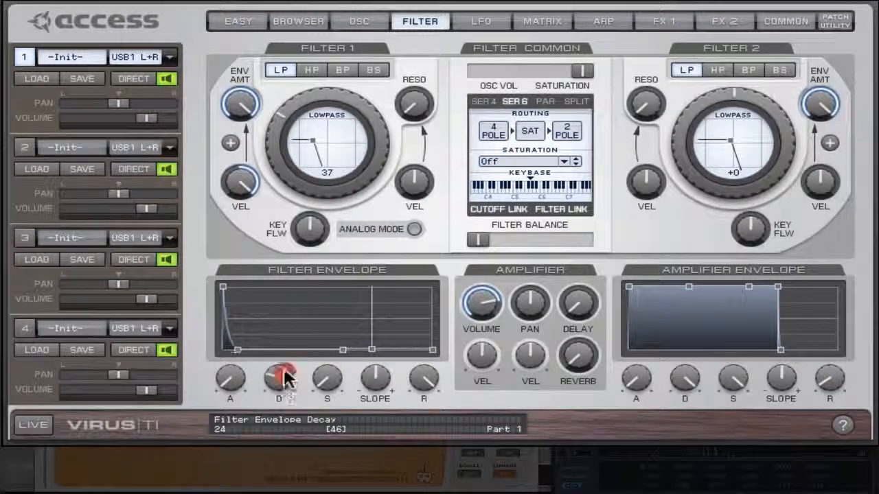
pyautogui.moveTo(278, 378); pyautogui.dragTo(287, 367)
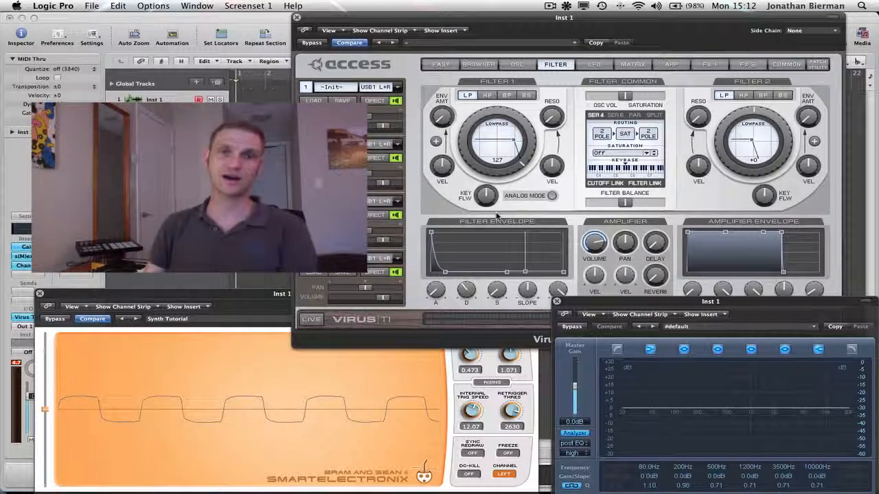
pyautogui.moveTo(559, 82)
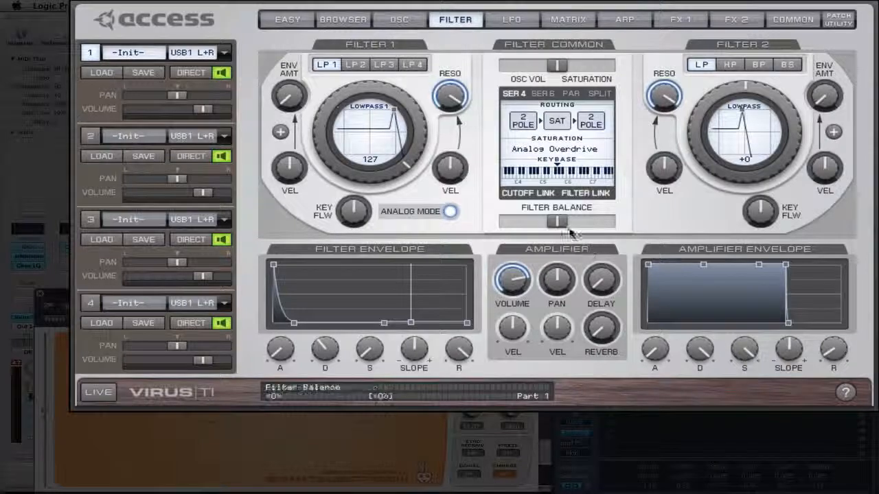
# Push filter balance fully to Filter 1 and set oscillator 1 pulse width to 99%
pyautogui.moveTo(557, 221); pyautogui.dragTo(529, 221)
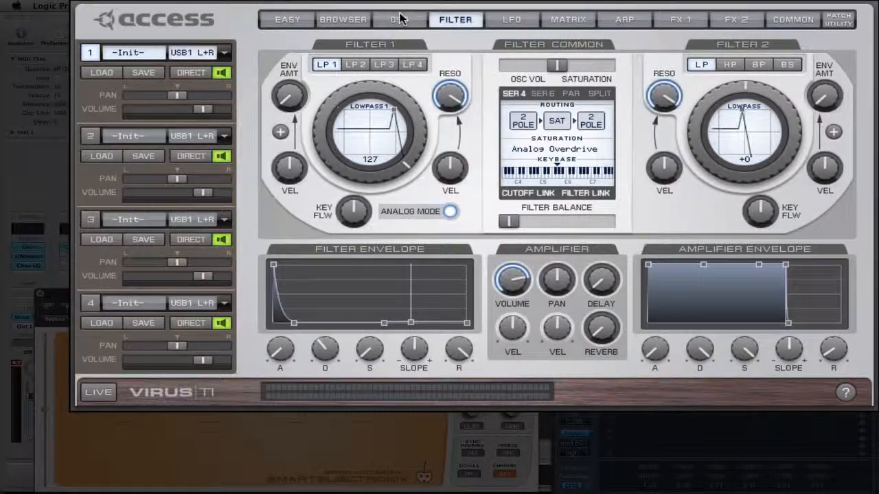
pyautogui.click(399, 19)
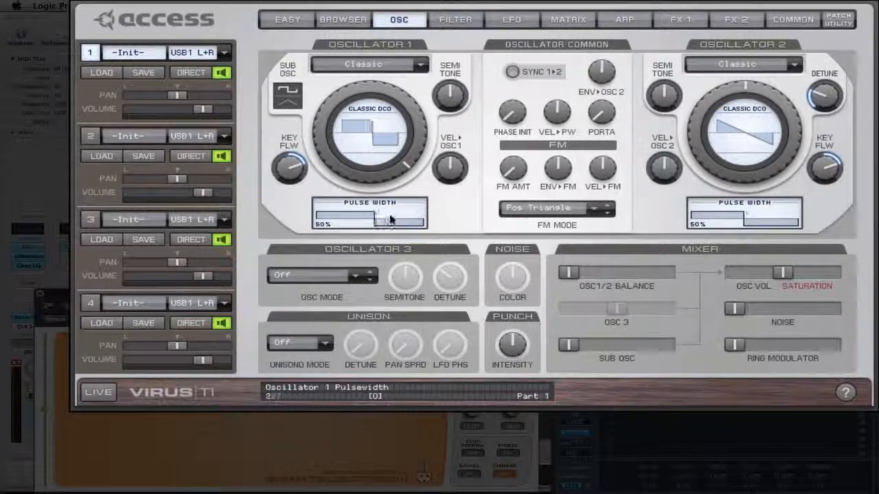
pyautogui.moveTo(364, 216); pyautogui.dragTo(412, 217)
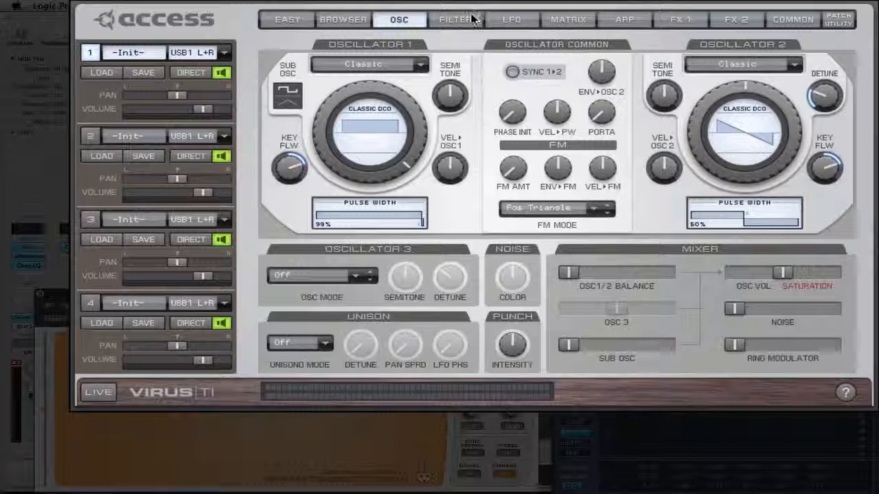
pyautogui.click(454, 19)
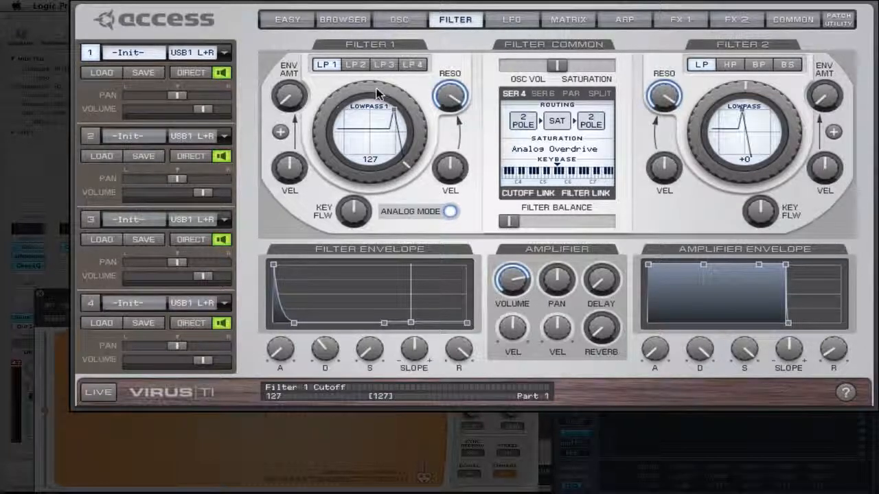
# Sweep the resonant Filter 1 cutoff from 127 through about 70 and 45 down to 0
pyautogui.moveTo(371, 137); pyautogui.dragTo(371, 158)
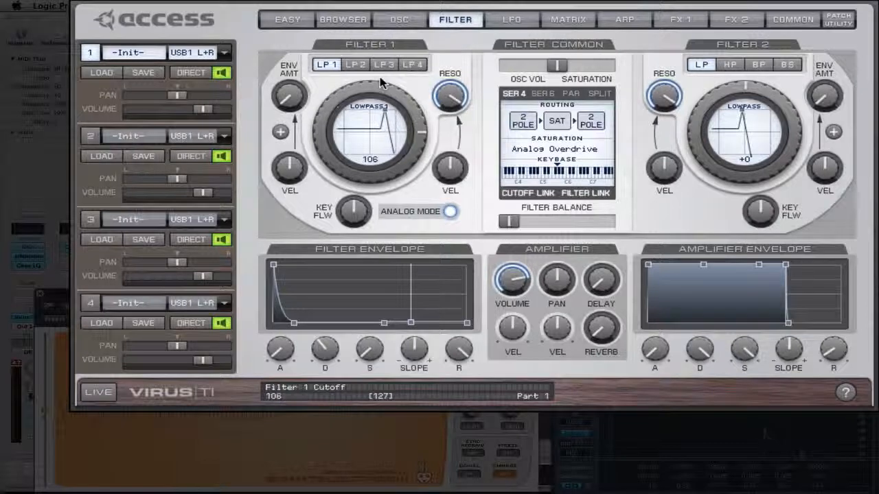
pyautogui.moveTo(371, 127); pyautogui.dragTo(385, 117)
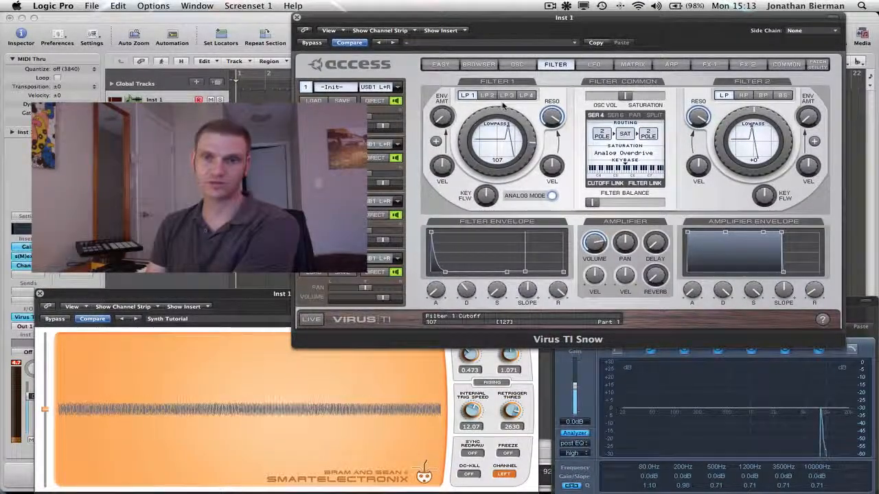
pyautogui.moveTo(498, 140); pyautogui.dragTo(495, 148)
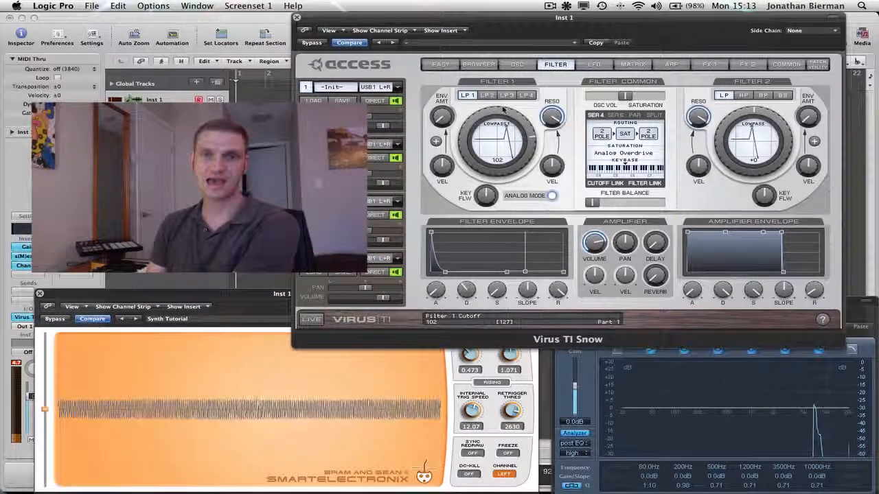
pyautogui.moveTo(497, 141); pyautogui.dragTo(497, 147)
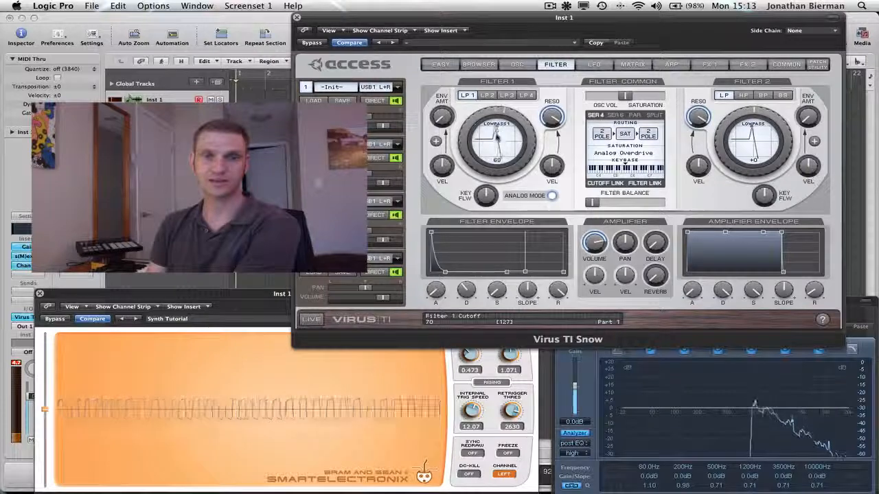
pyautogui.moveTo(497, 131); pyautogui.dragTo(497, 148)
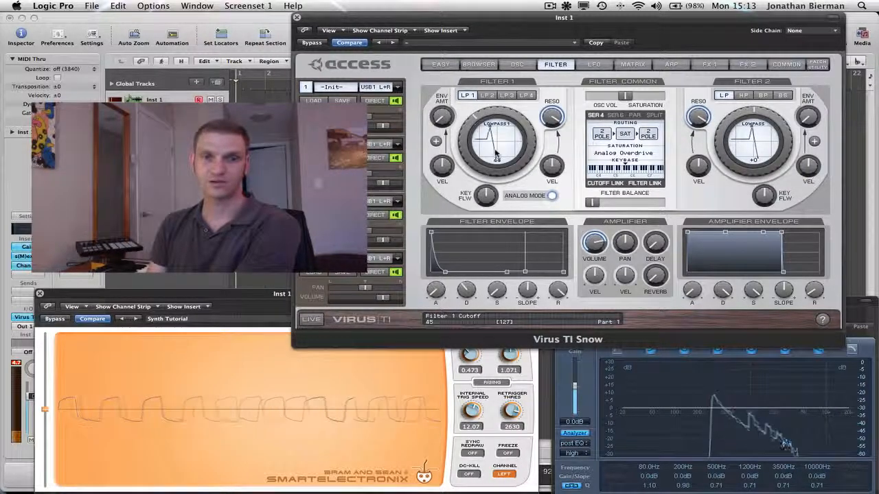
pyautogui.moveTo(497, 130); pyautogui.dragTo(497, 158)
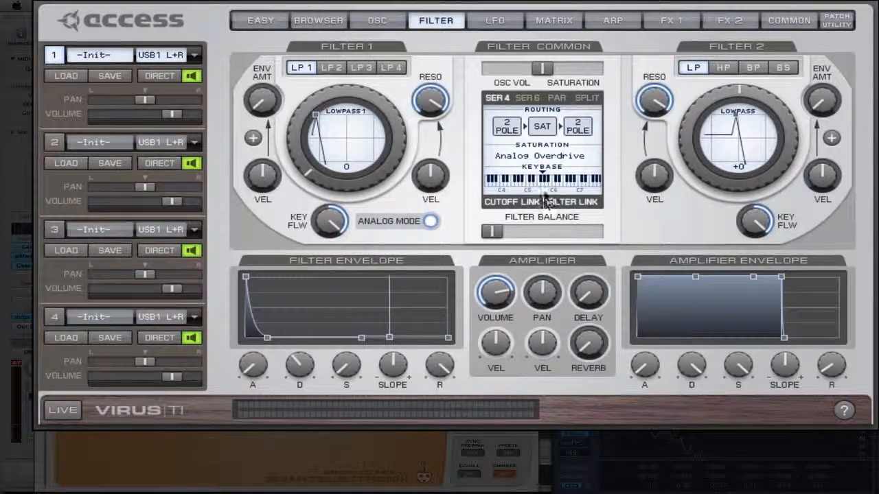
pyautogui.click(580, 180)
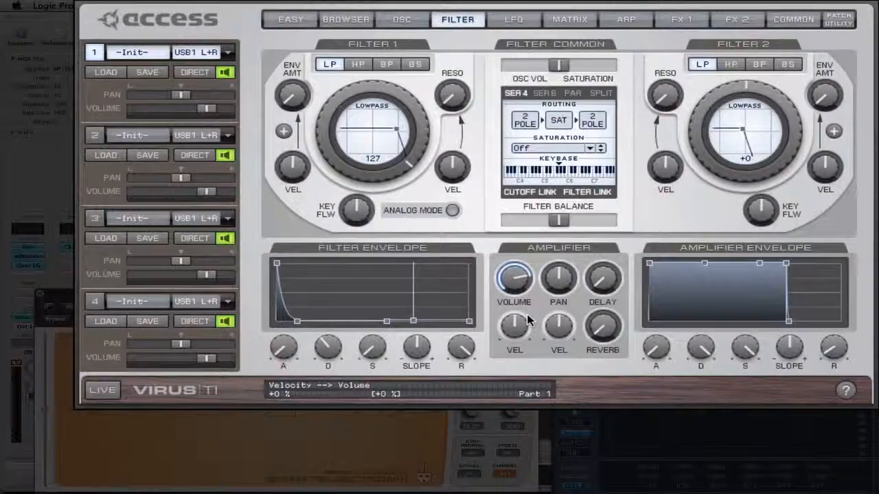
pyautogui.moveTo(558, 279)
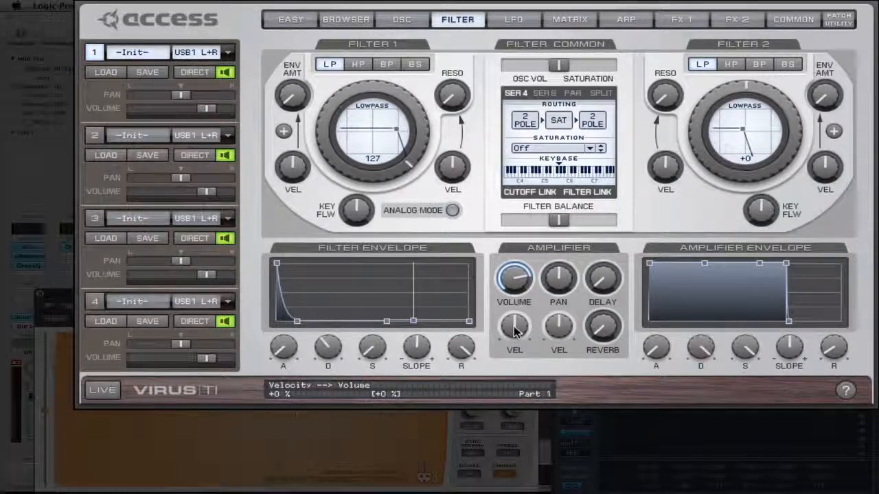
pyautogui.moveTo(516, 334)
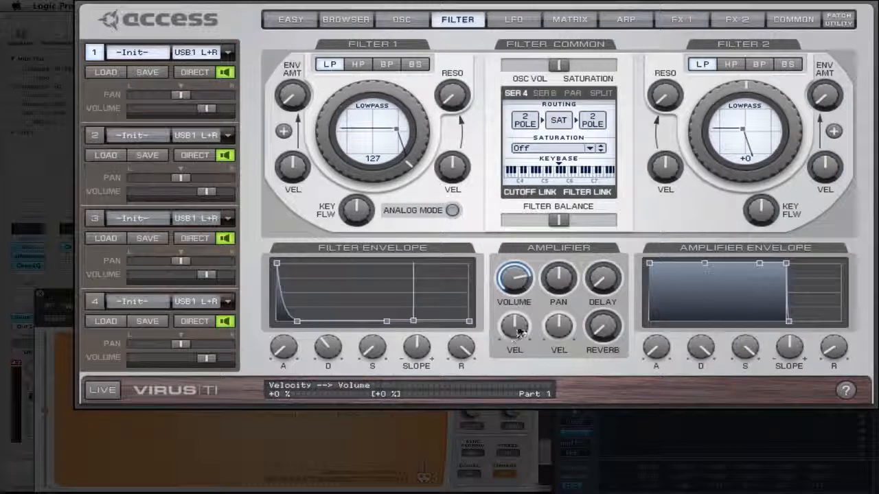
pyautogui.moveTo(515, 329)
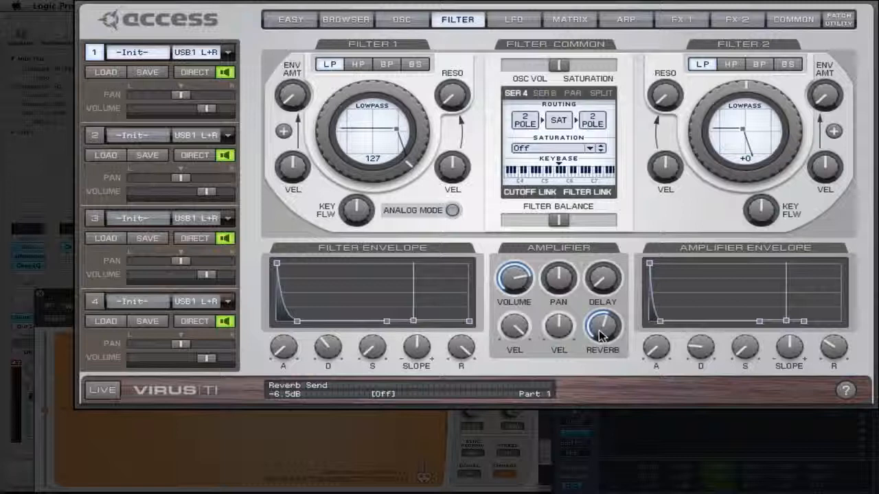
pyautogui.moveTo(602, 278)
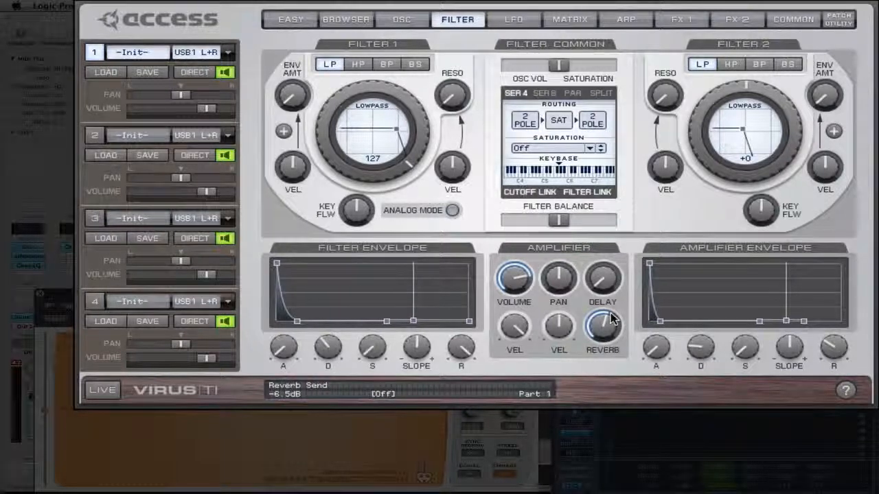
# Raise the delay send level on the delay and reverb effects page
pyautogui.click(737, 19)
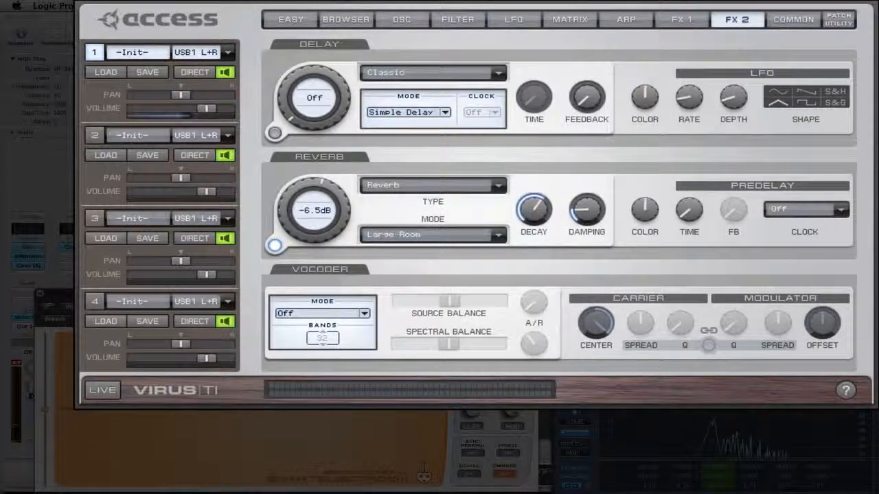
pyautogui.moveTo(314, 98); pyautogui.dragTo(314, 83)
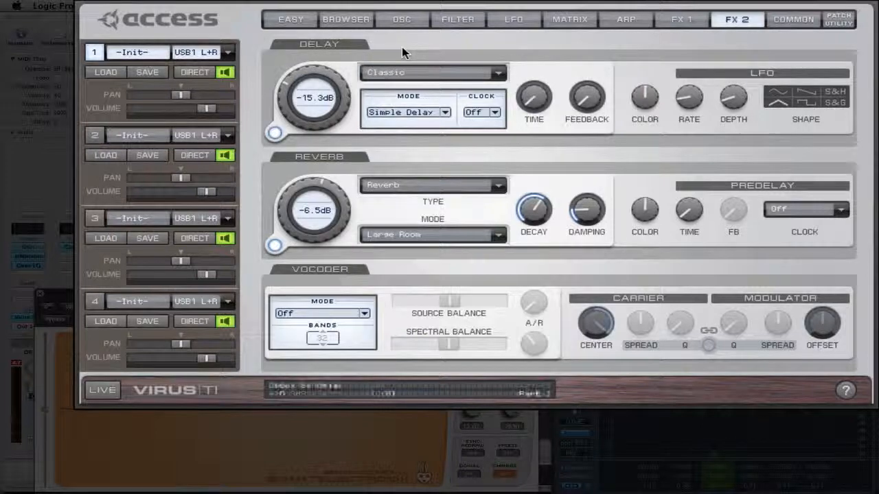
pyautogui.moveTo(313, 98); pyautogui.dragTo(313, 79)
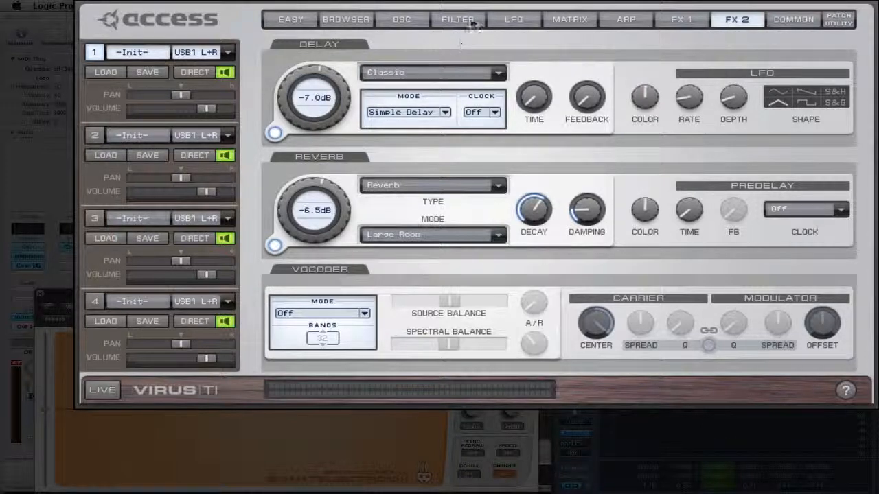
# Check the FILTER and FX 1 pages, then return to the FX 2 delay page
pyautogui.click(457, 19)
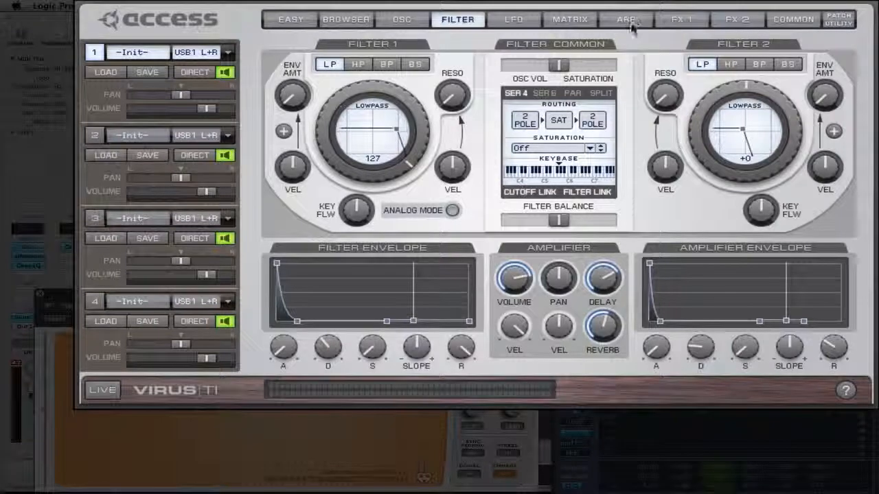
pyautogui.click(681, 19)
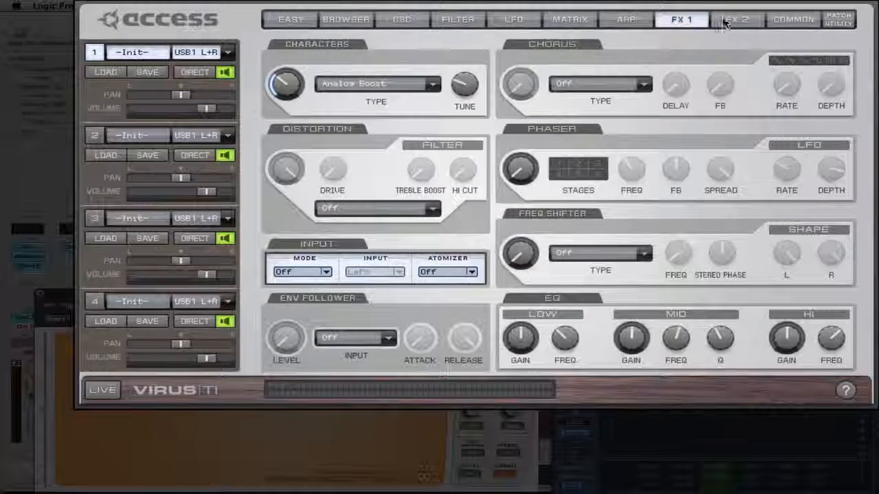
pyautogui.click(736, 20)
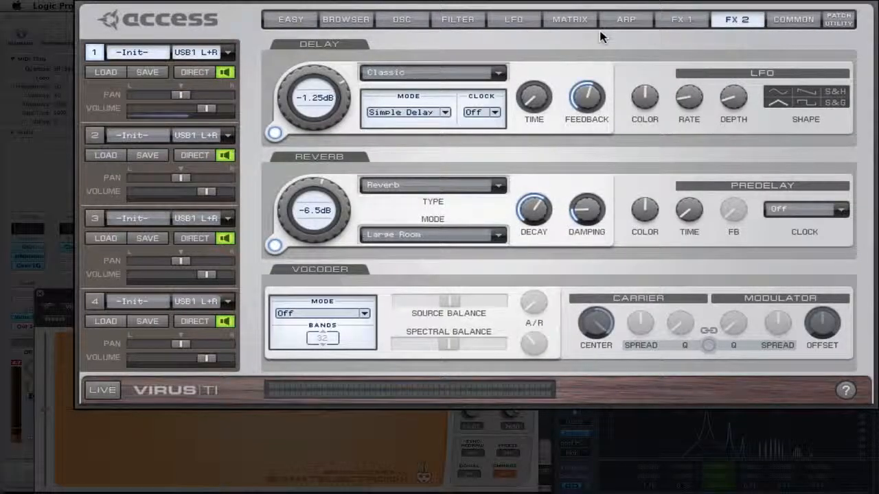